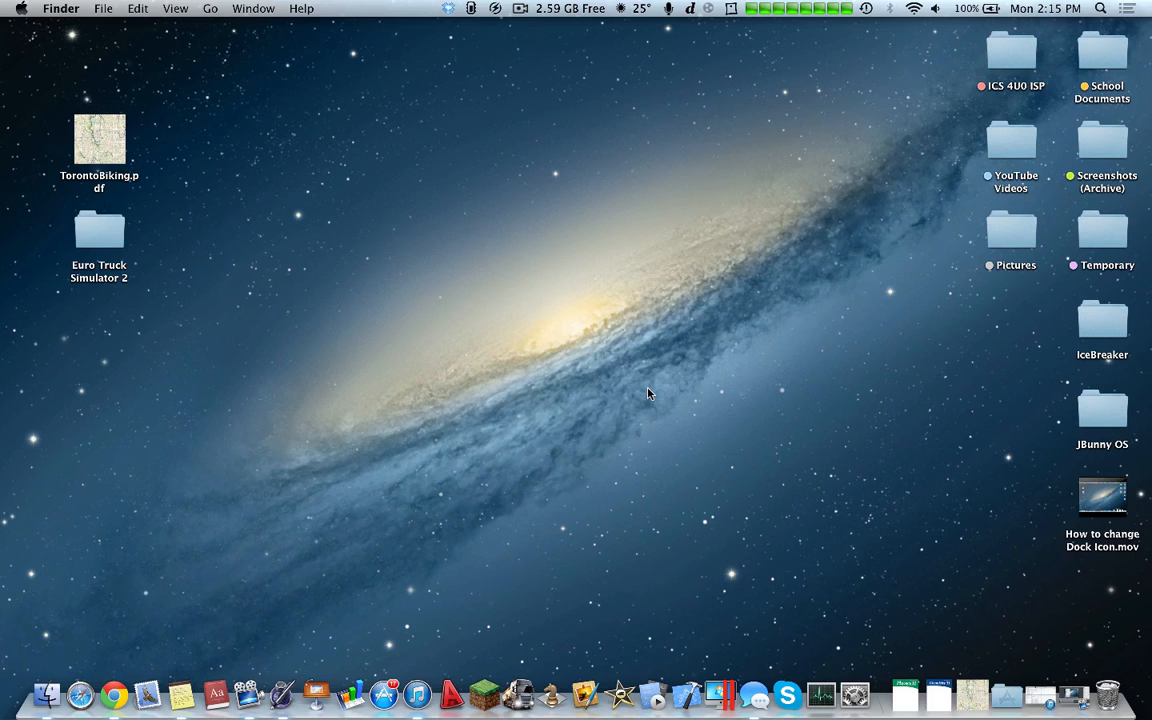
# Step: Launch DrJava from the Dock and wait on its splash screen
pyautogui.click(1100, 8)
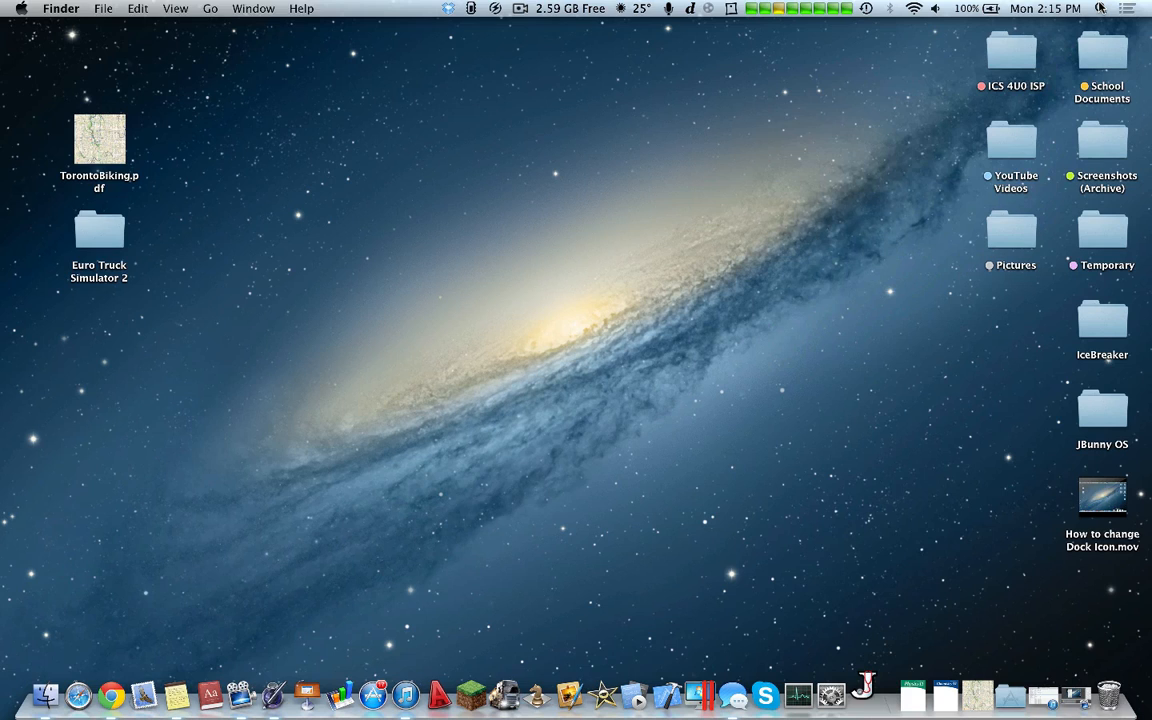
pyautogui.click(862, 692)
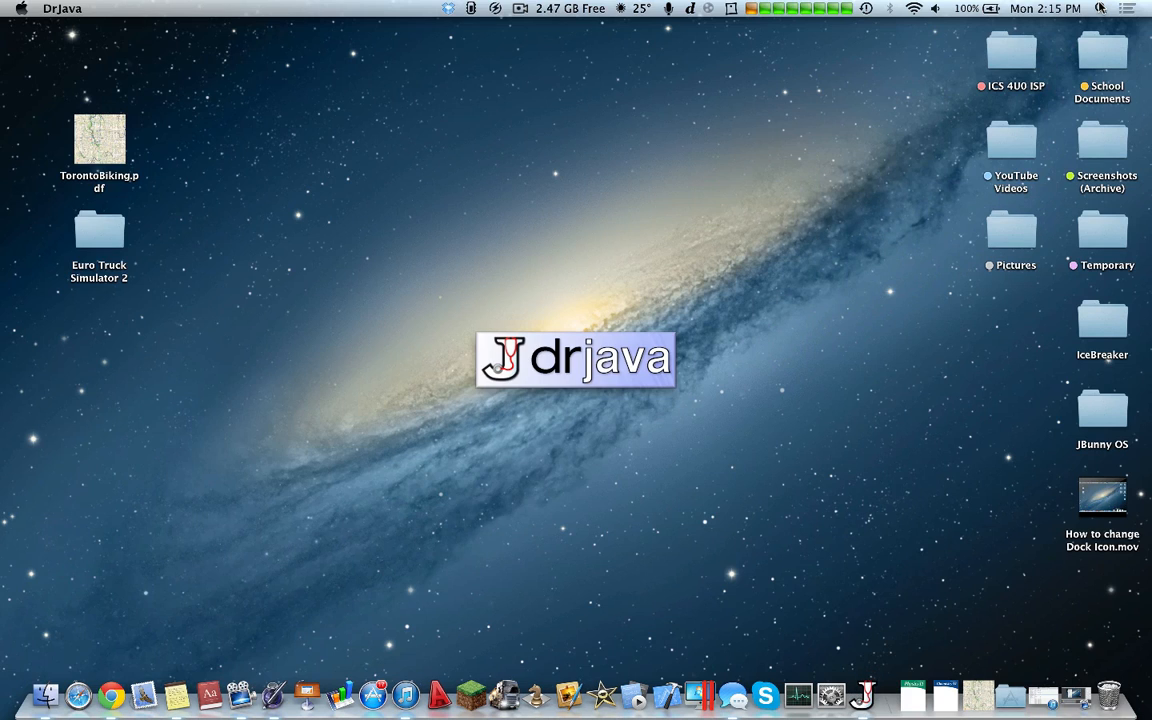
pyautogui.moveTo(440, 428)
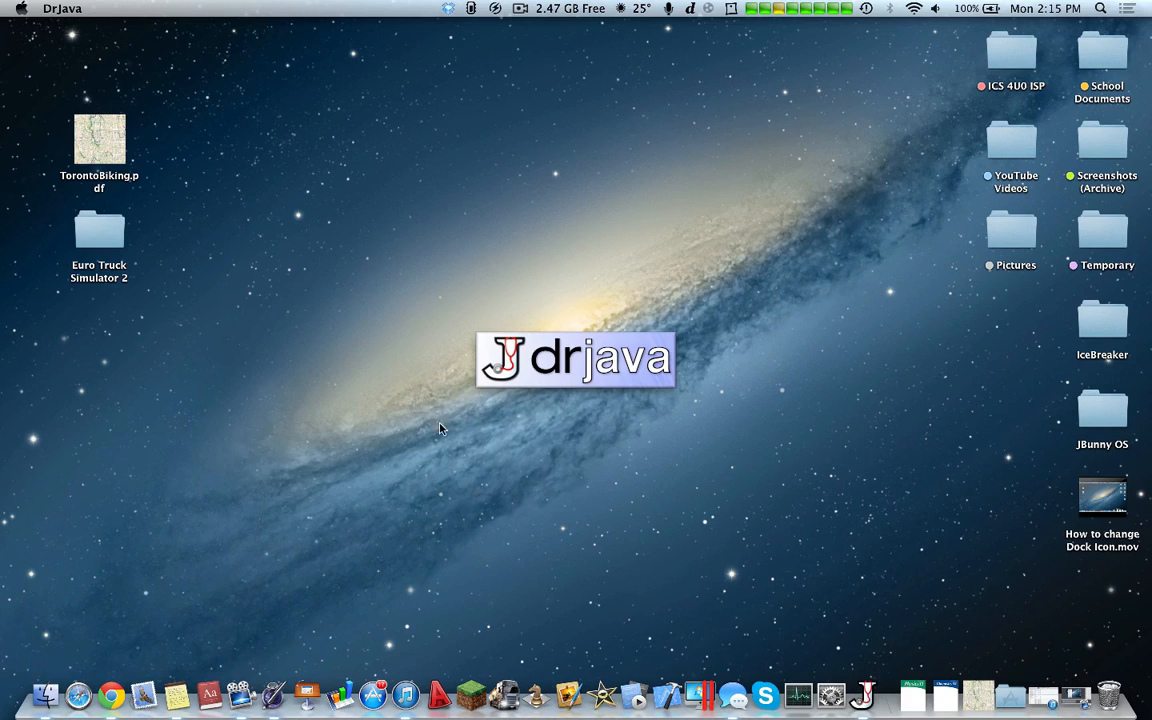
pyautogui.moveTo(546, 254)
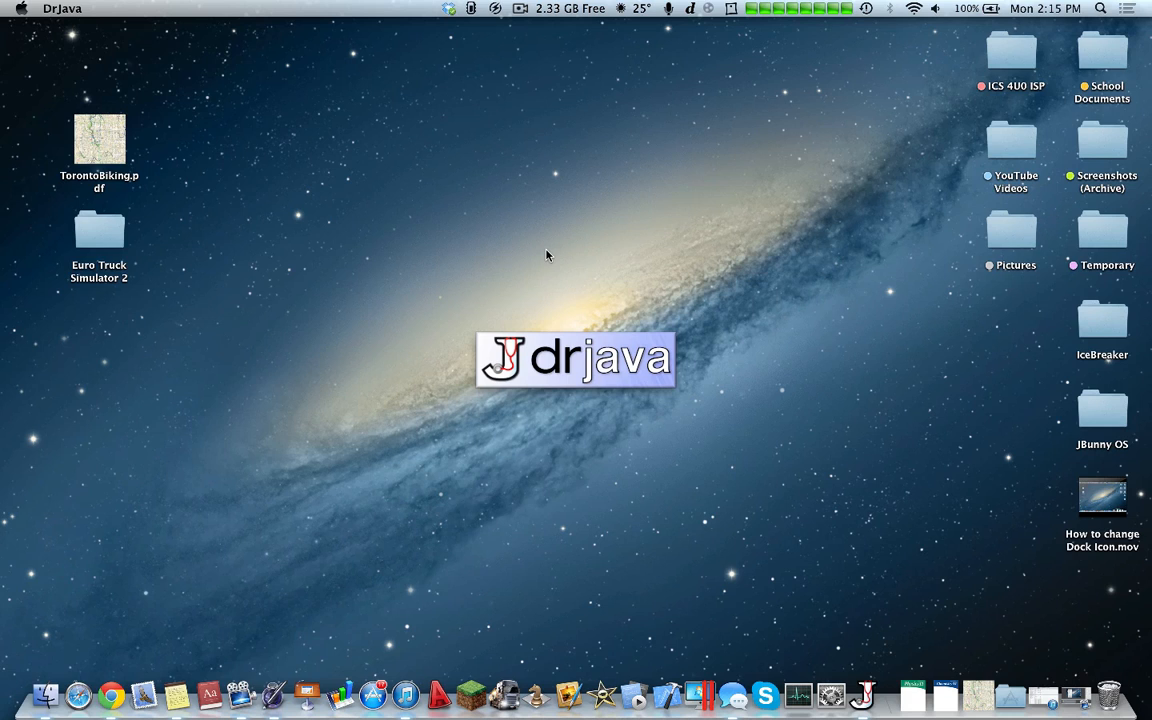
pyautogui.moveTo(832, 694)
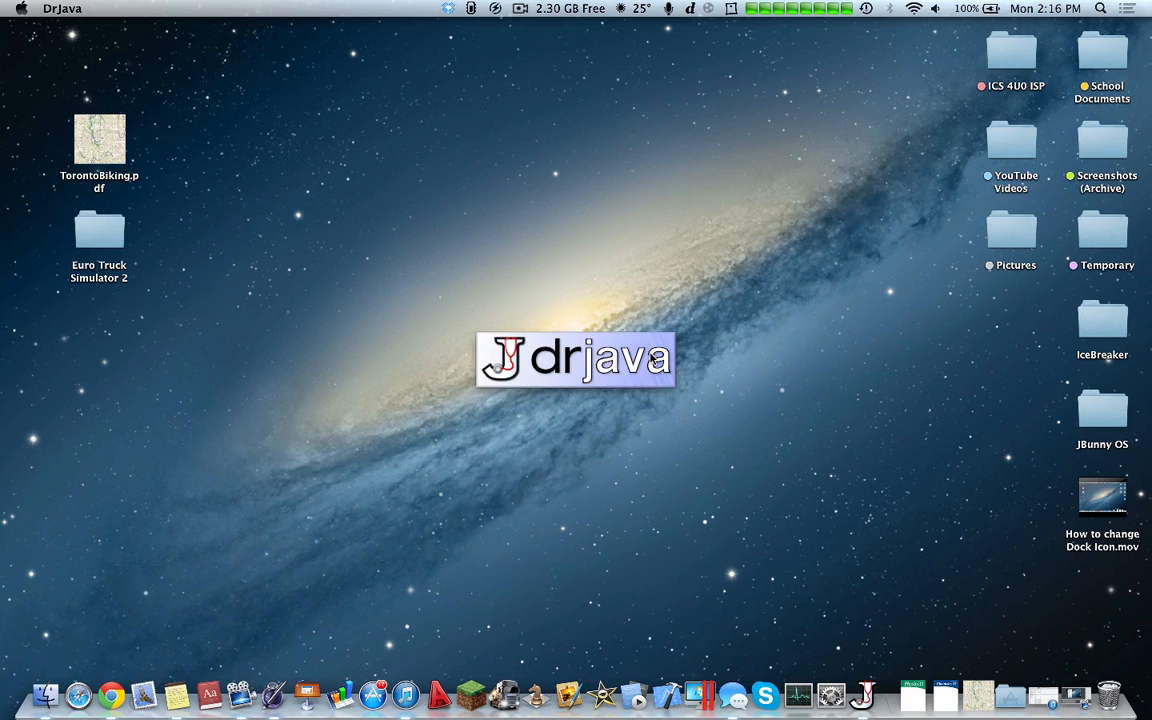
pyautogui.moveTo(544, 368)
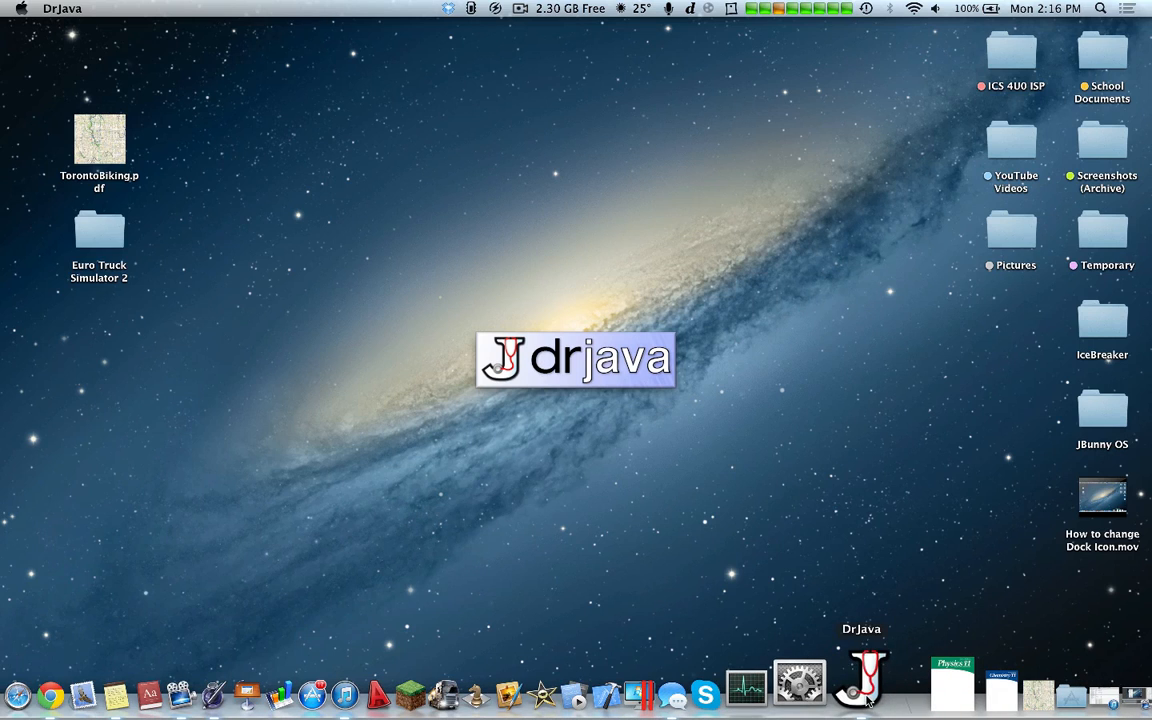
# Step: Browse the File menu of the empty untitled document and bring up Preferences
pyautogui.click(860, 684)
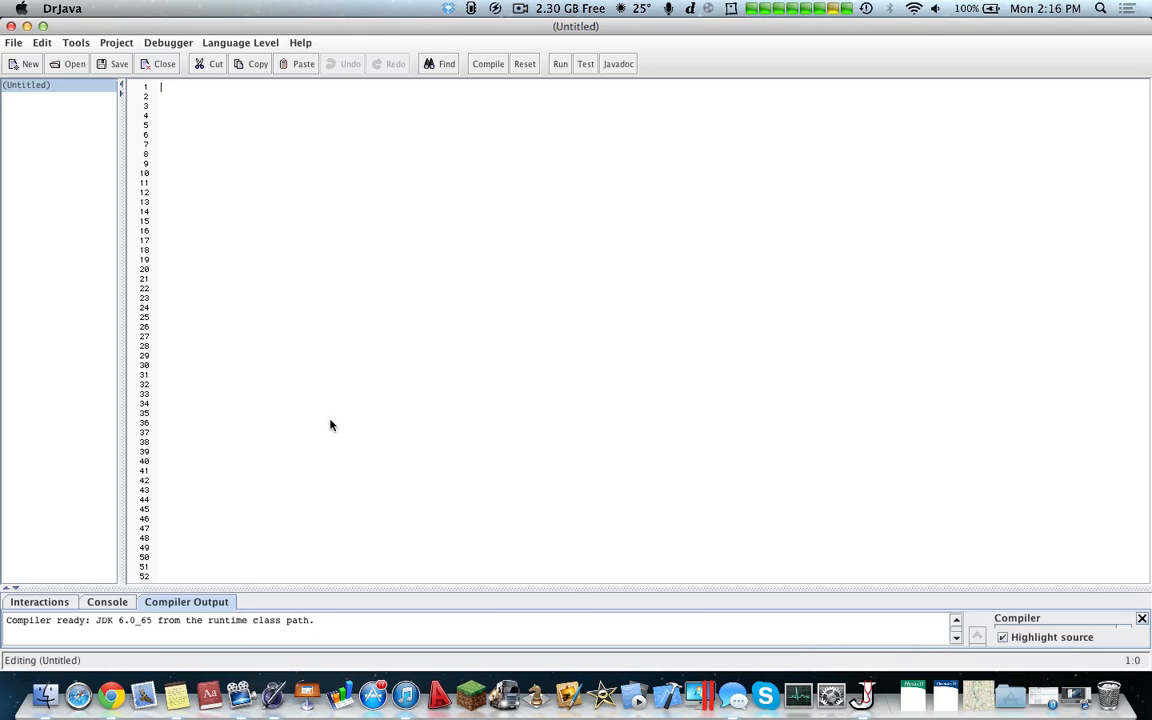
pyautogui.moveTo(308, 608)
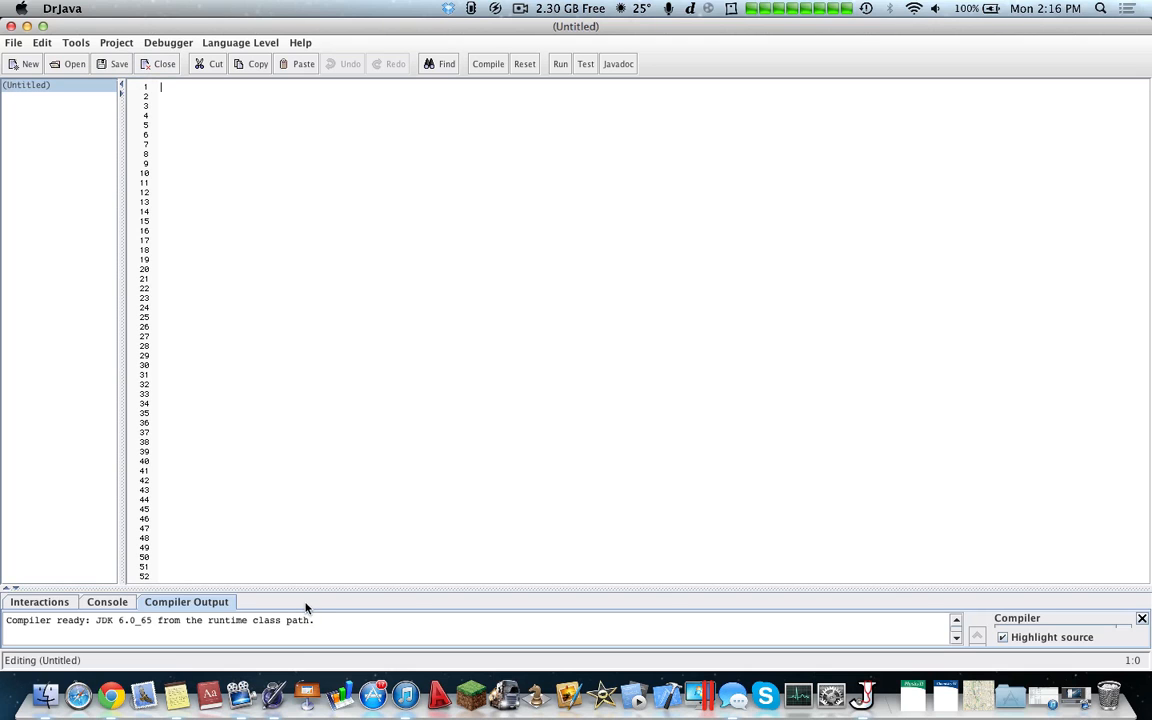
pyautogui.click(14, 42)
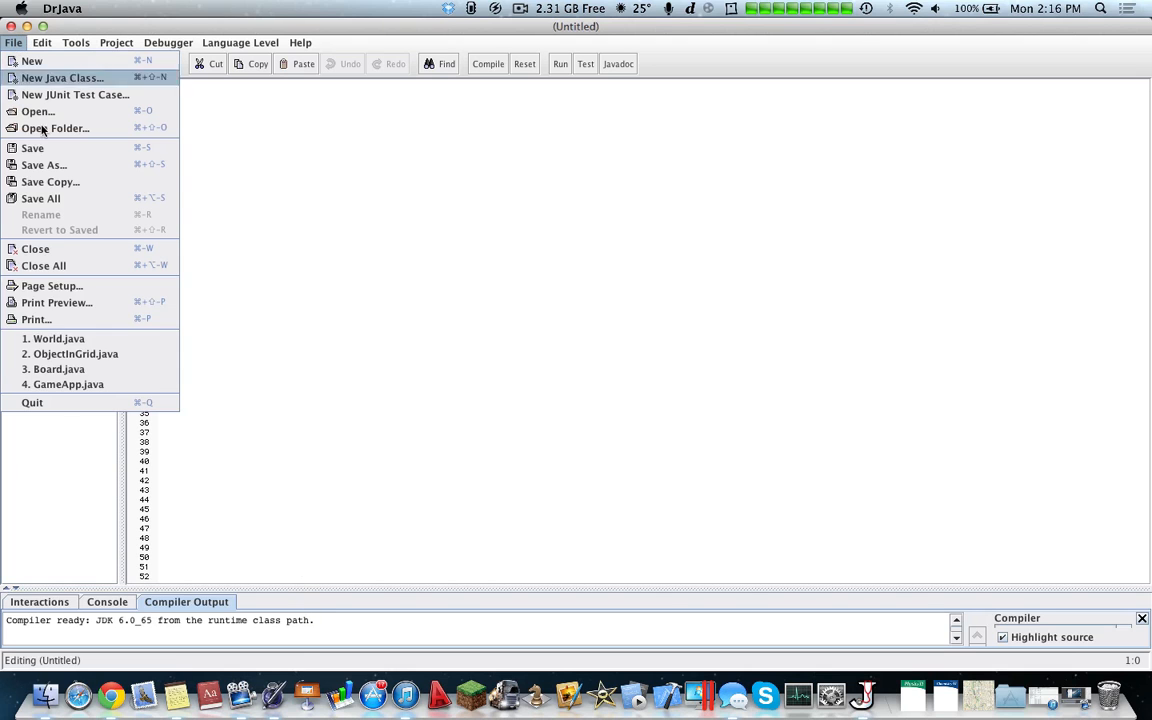
pyautogui.click(168, 42)
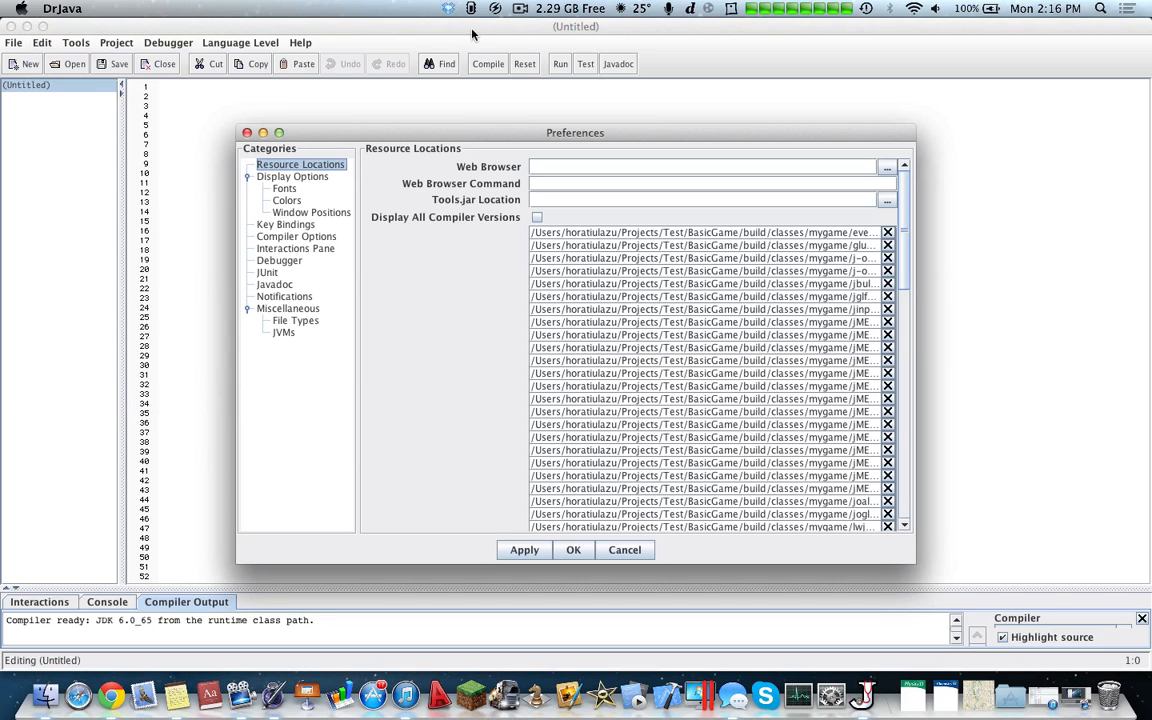
pyautogui.moveTo(476, 406)
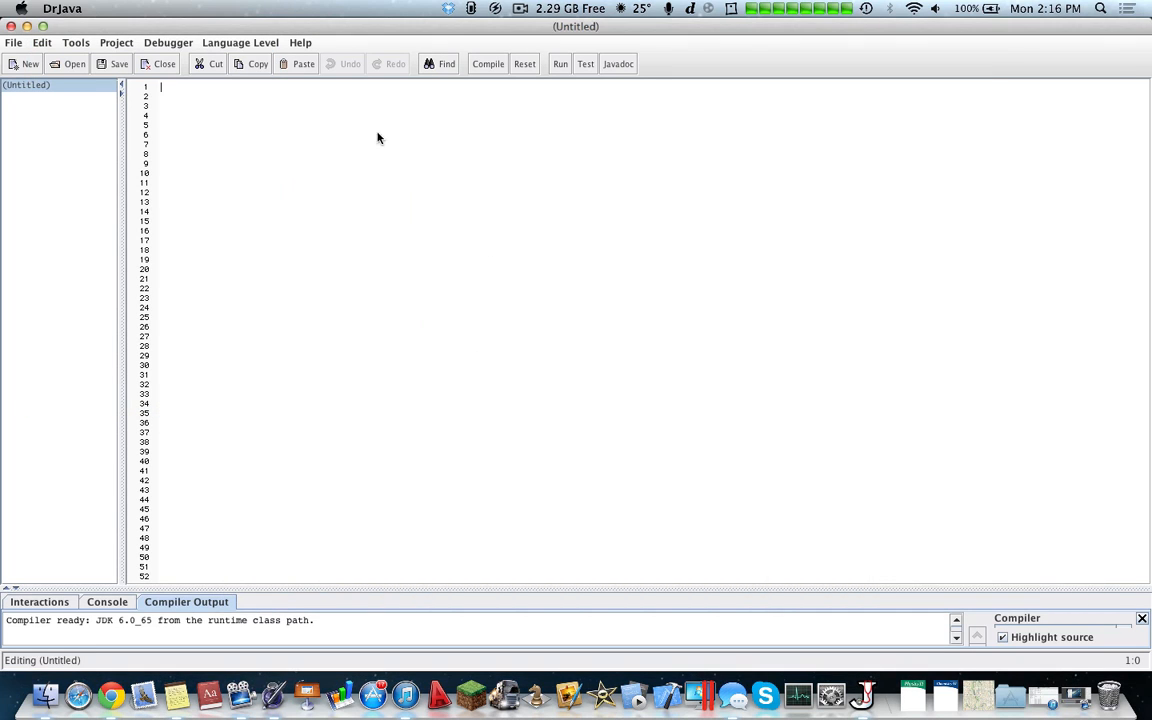
pyautogui.moveTo(58, 508)
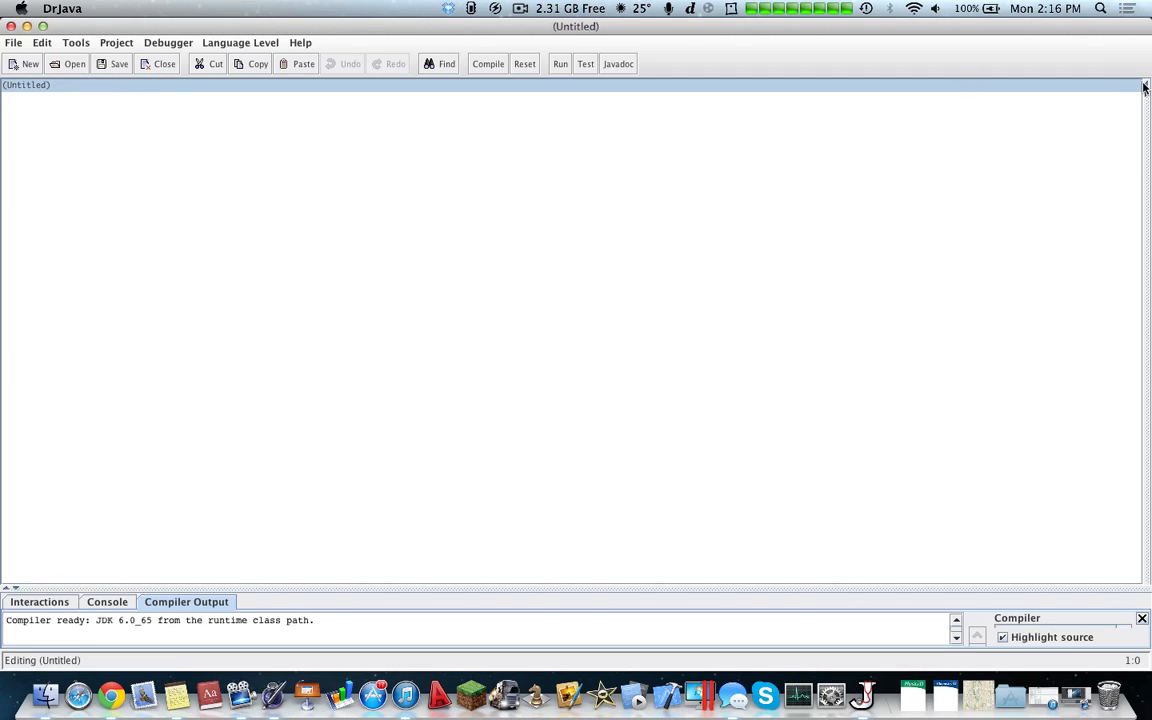
pyautogui.click(28, 62)
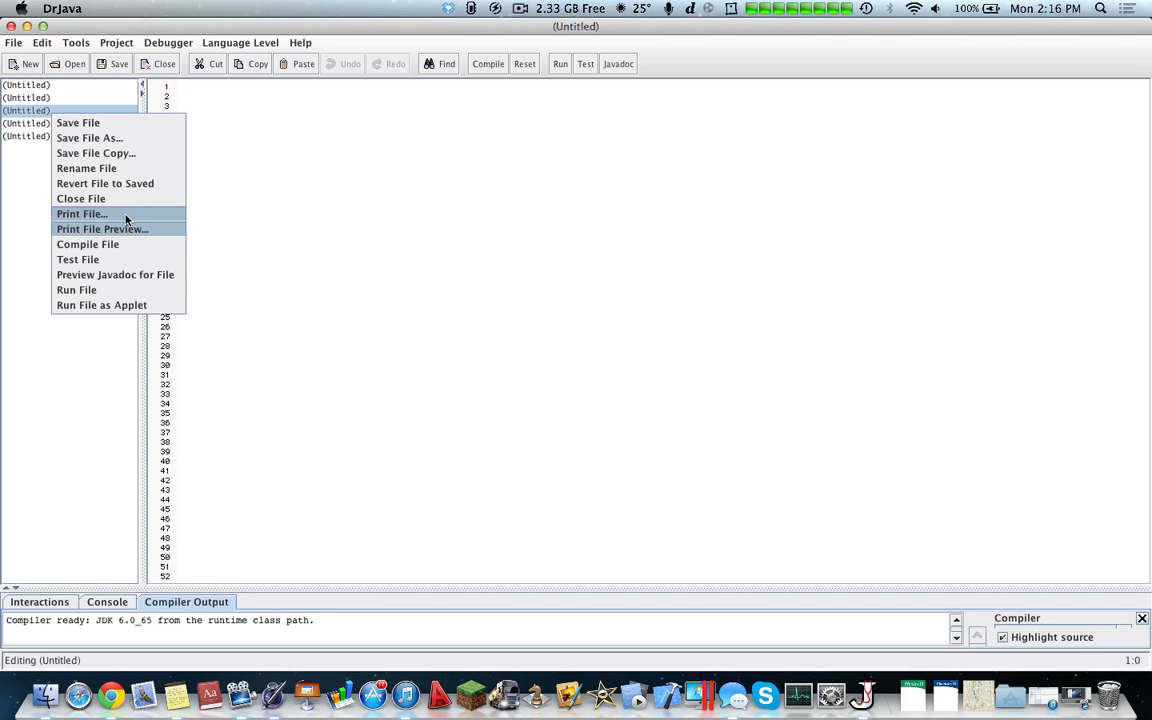
pyautogui.moveTo(92, 180)
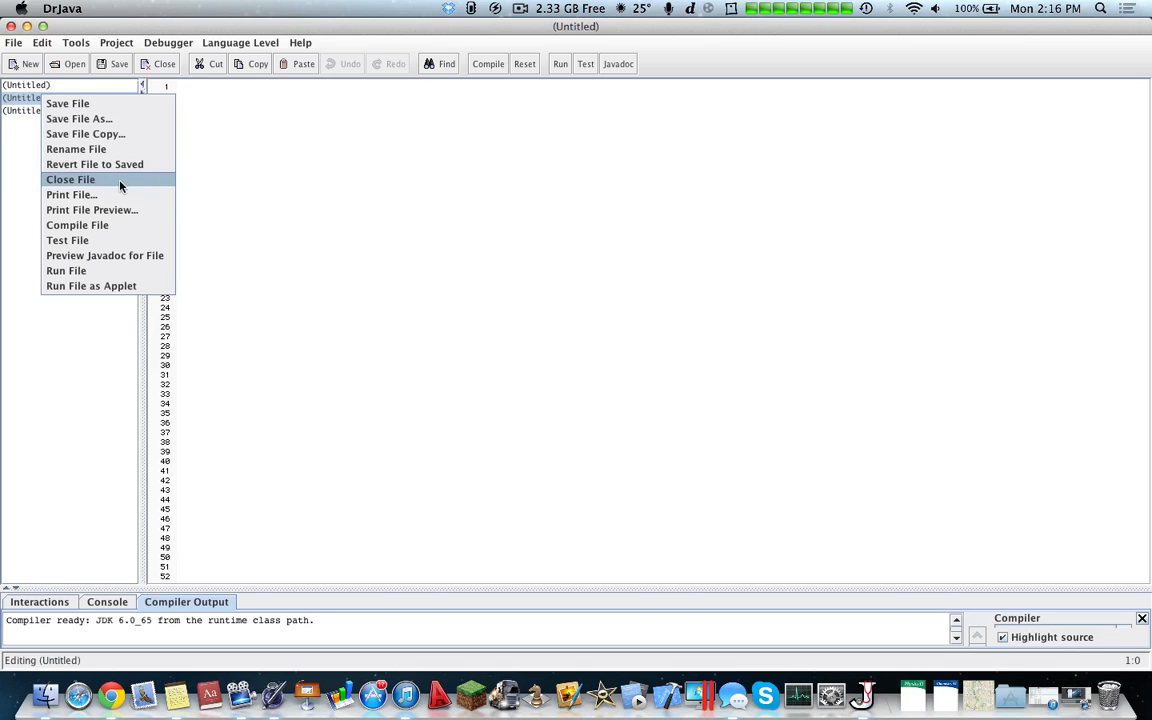
pyautogui.click(70, 180)
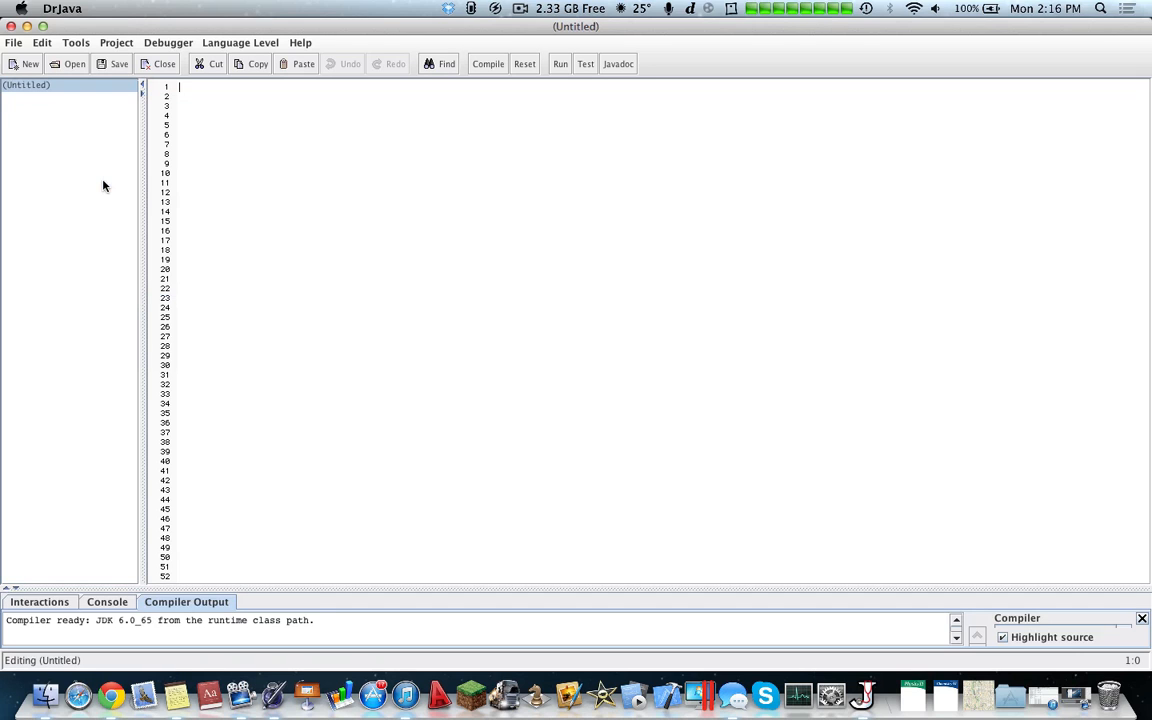
pyautogui.moveTo(424, 140)
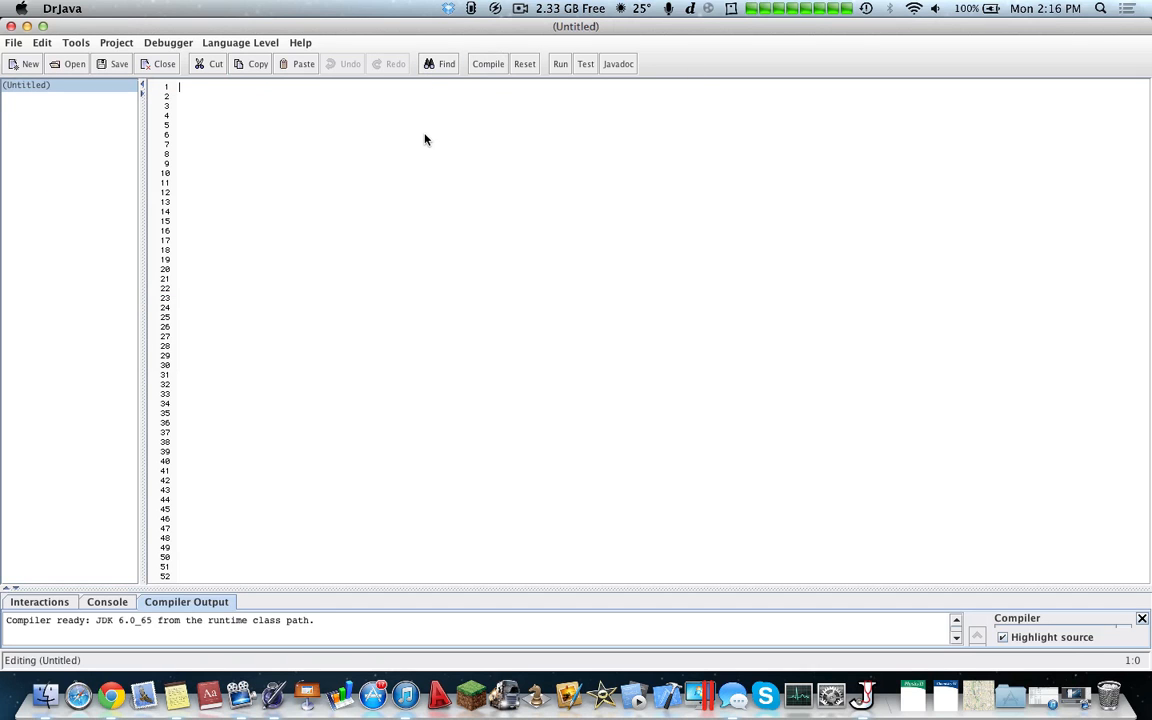
# Step: Declare 'public class HelloWorld {' with an empty 'public HelloWorld(){' constructor
pyautogui.write('public')
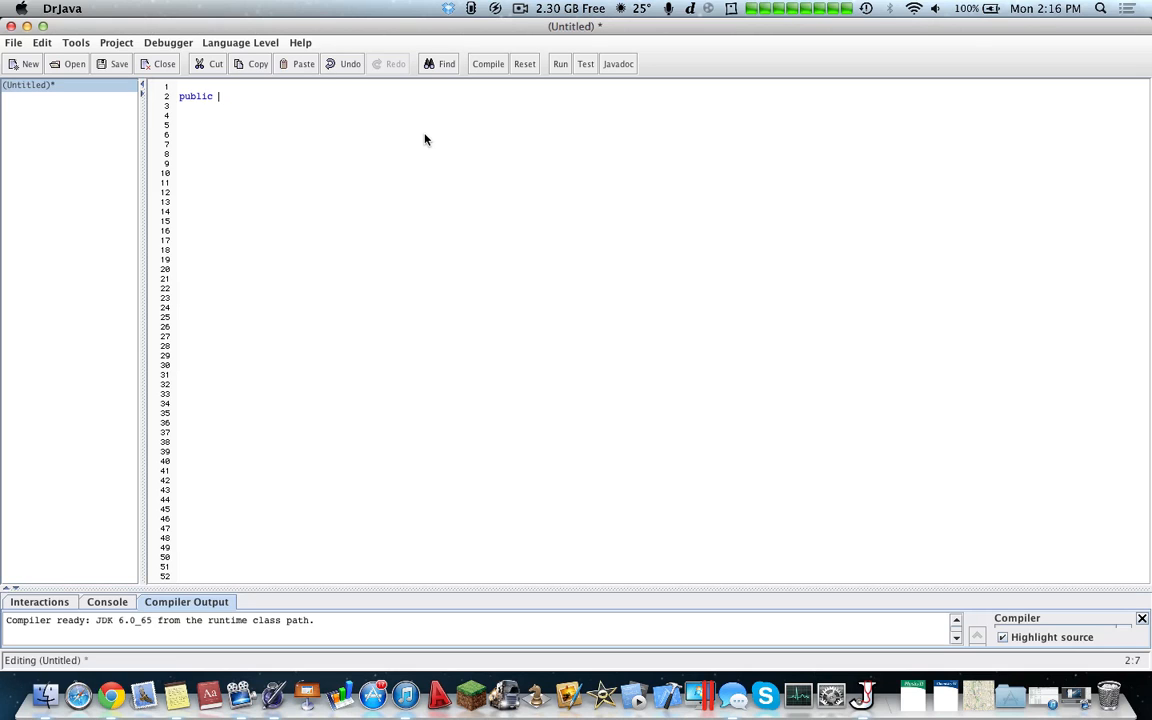
pyautogui.write('class Hello WOrl')
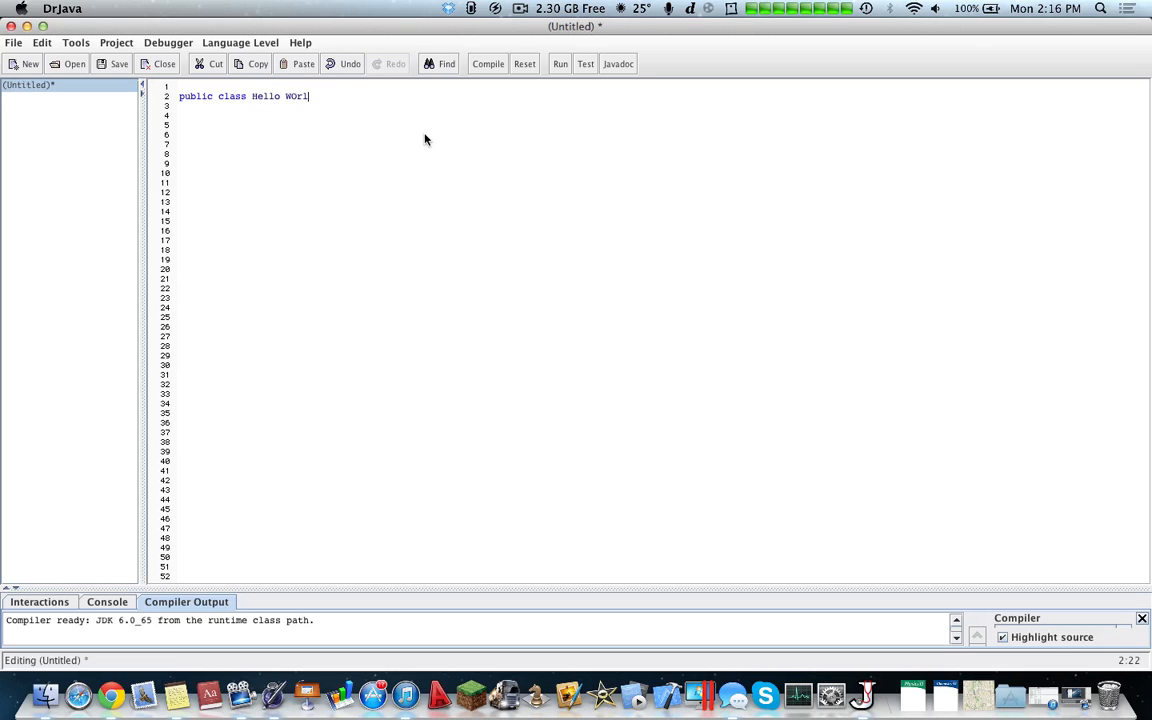
pyautogui.write('d{')
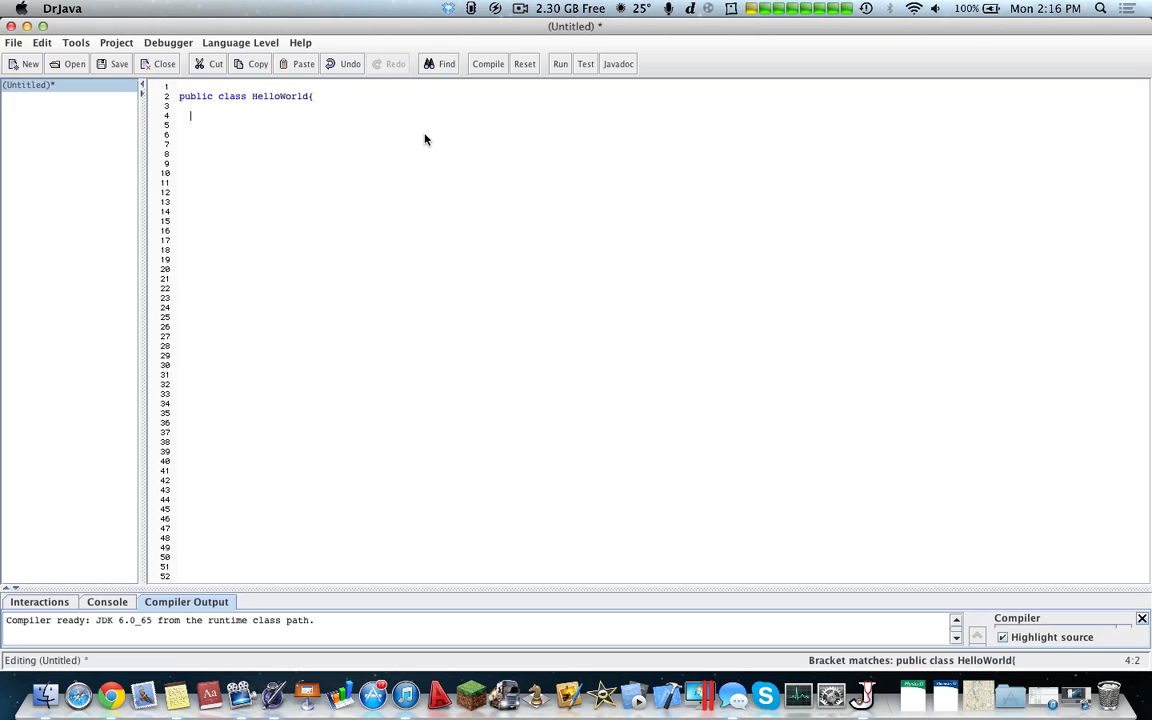
pyautogui.write('public H')
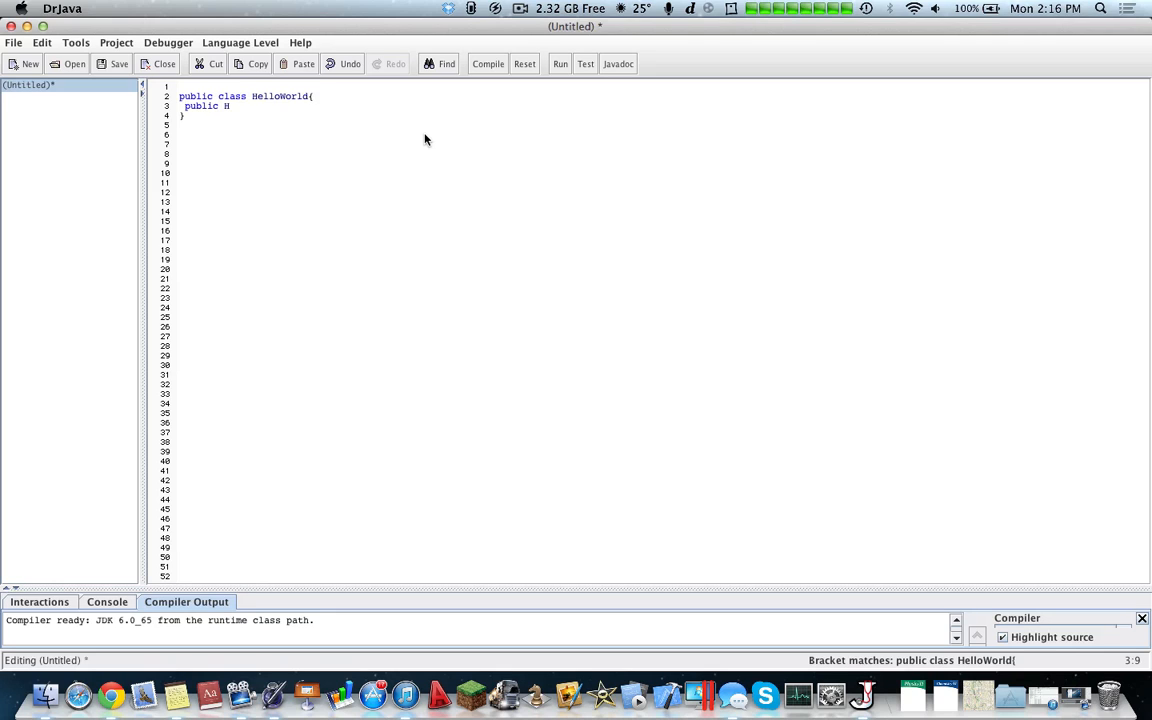
pyautogui.write('elloWorld(){')
pyautogui.write('public')
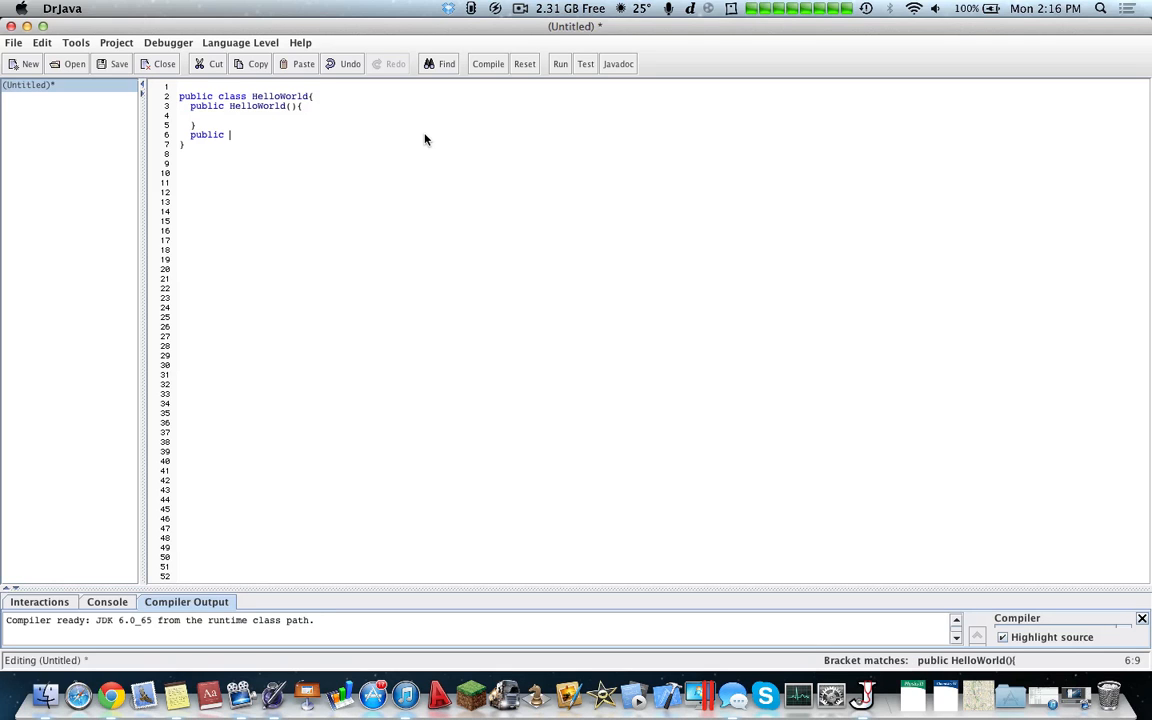
# Step: Add a 'static void main(String[] args){' method and a closing brace
pyautogui.write('static void main')
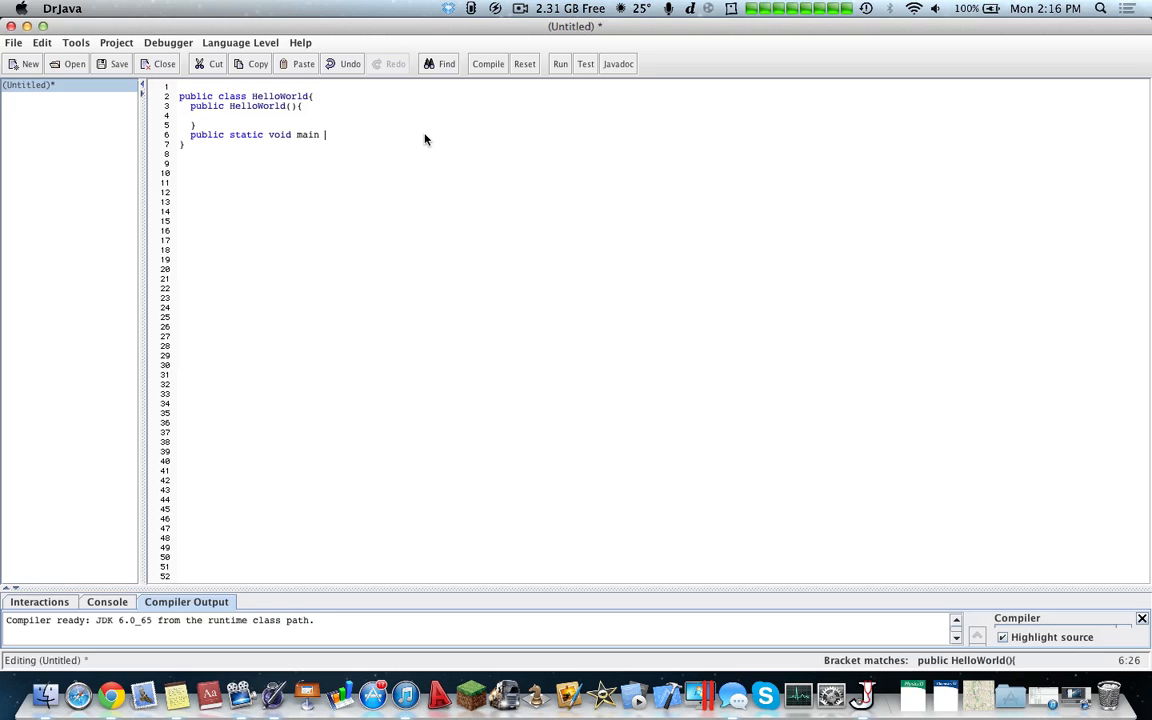
pyautogui.write('(String')
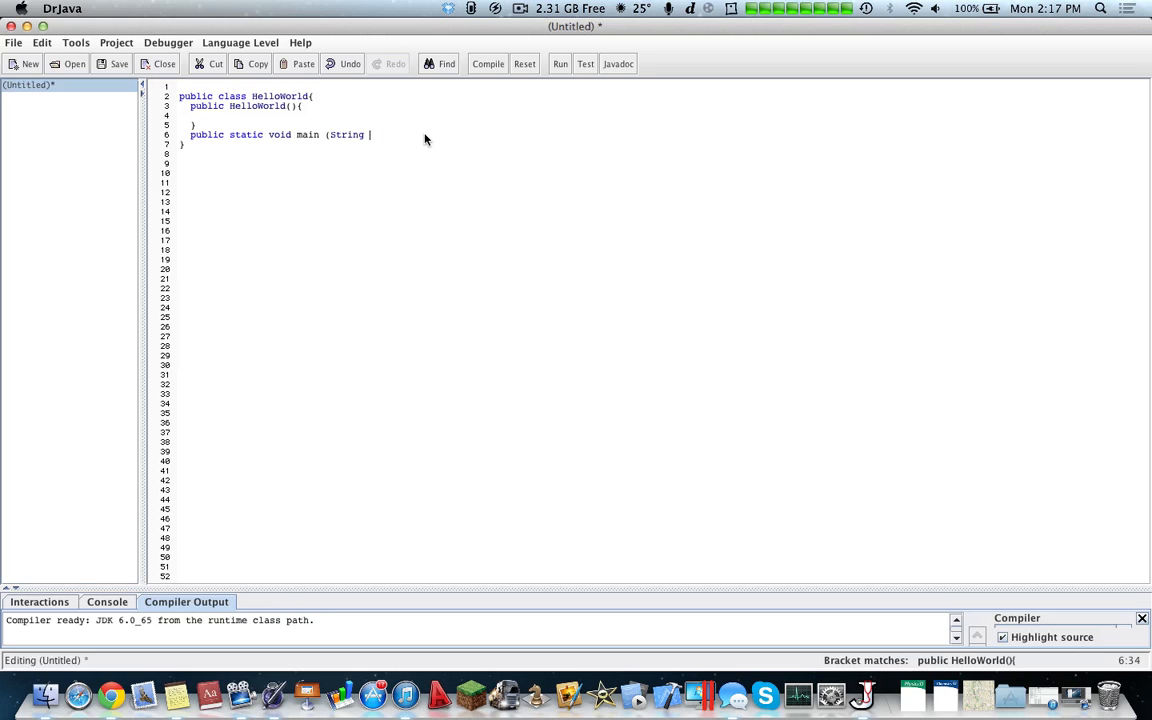
pyautogui.write('[] args){')
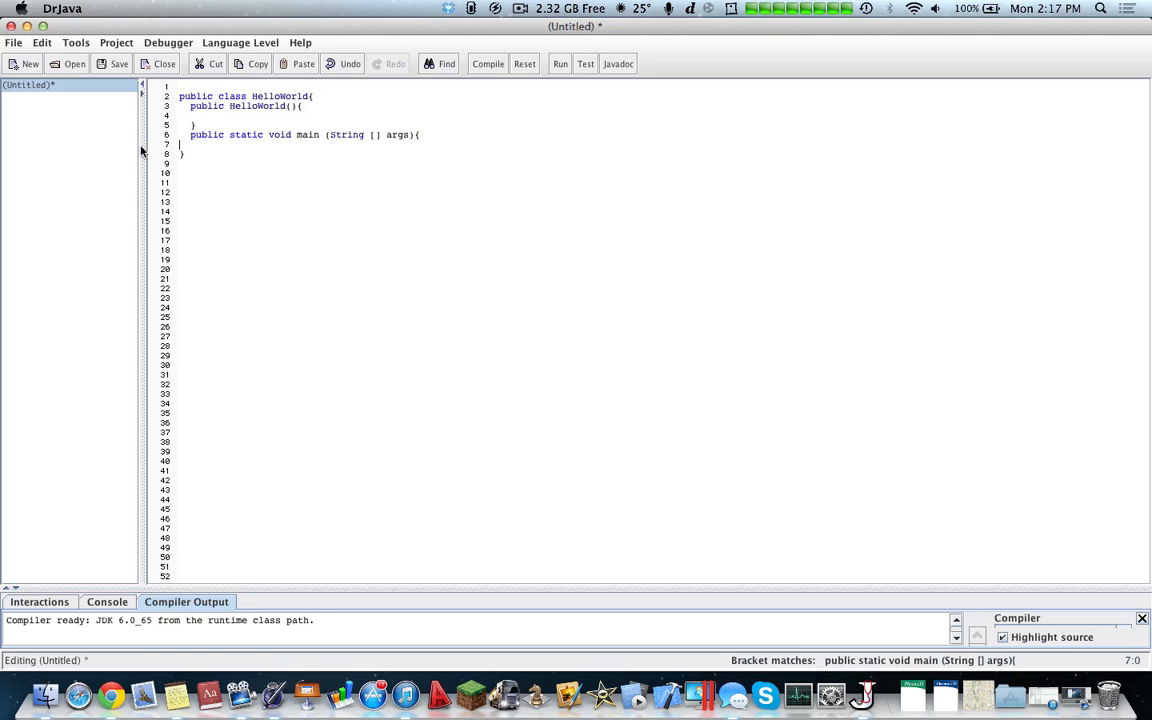
pyautogui.write('}')
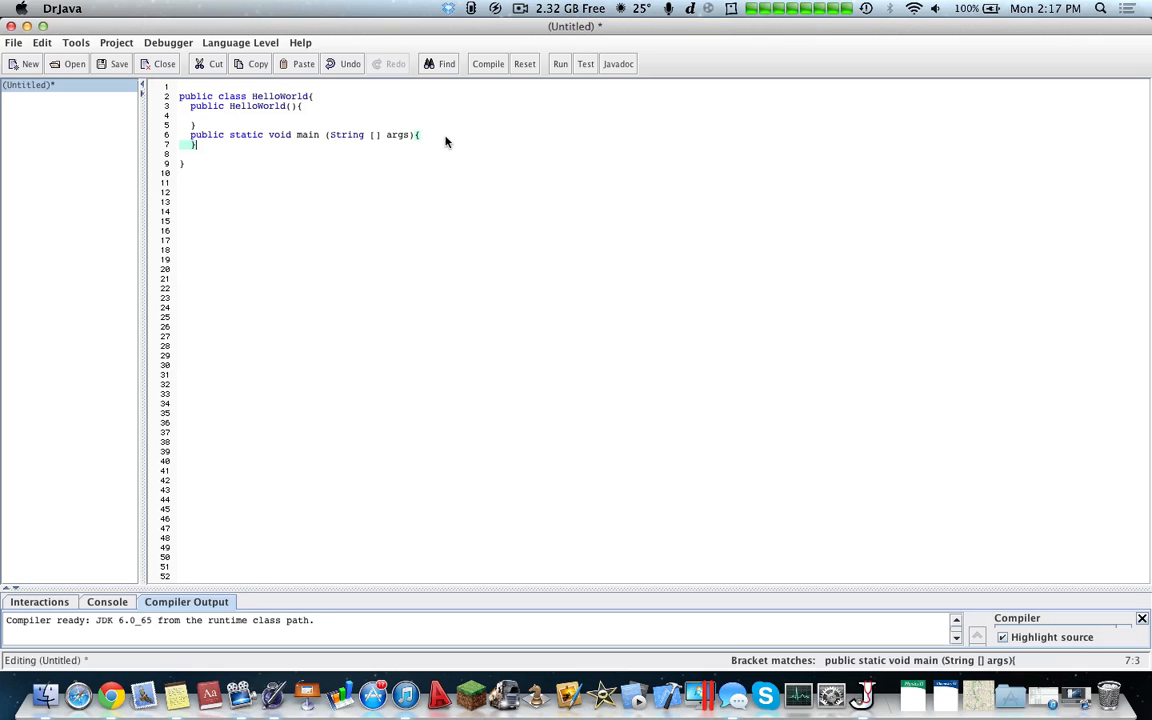
pyautogui.moveTo(240, 118)
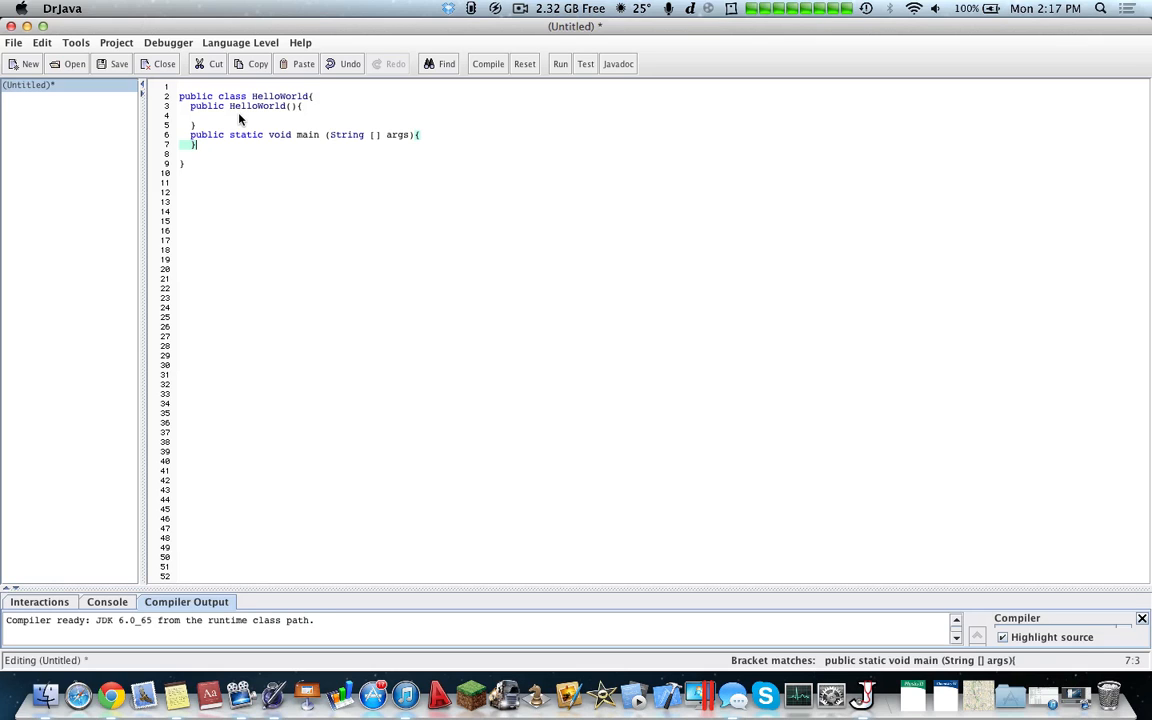
# Step: Place the caret in the constructor body to close its braces
pyautogui.click(184, 164)
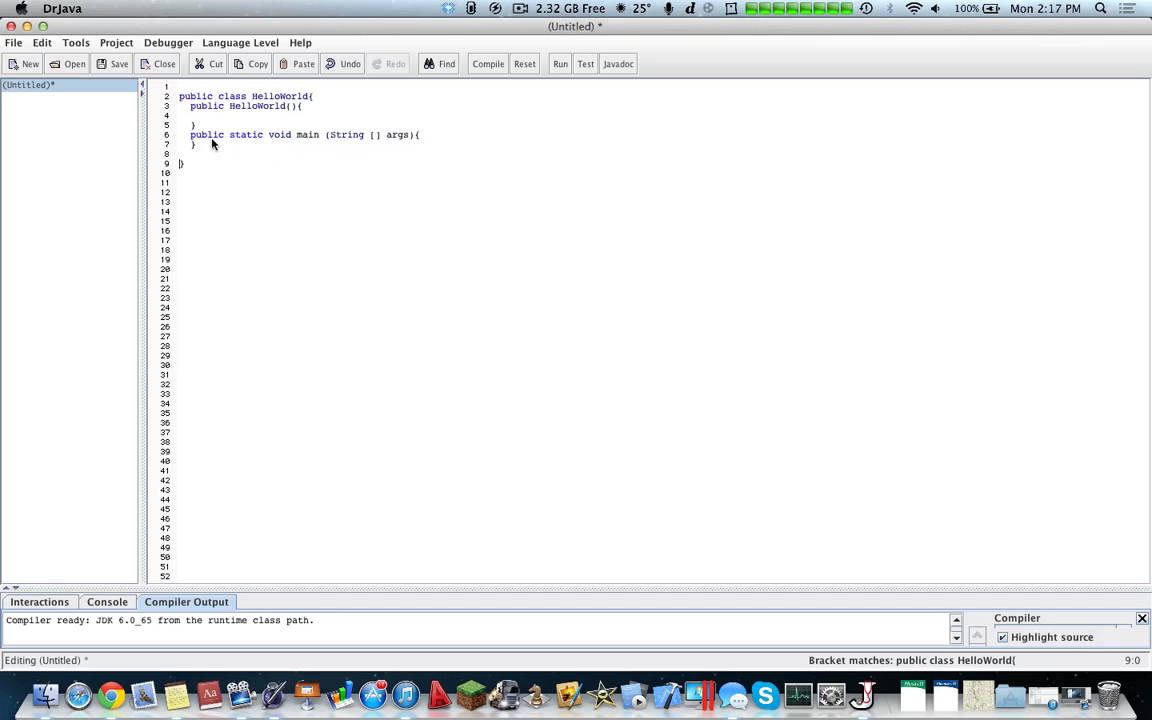
pyautogui.moveTo(156, 136)
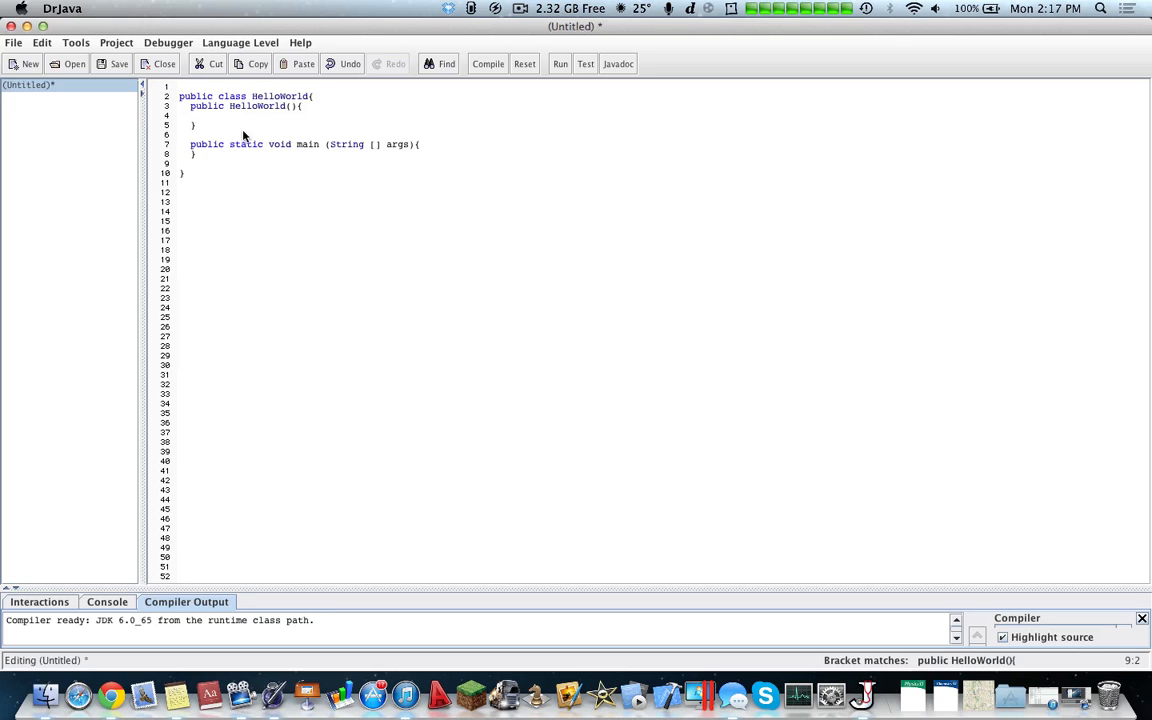
pyautogui.moveTo(476, 24)
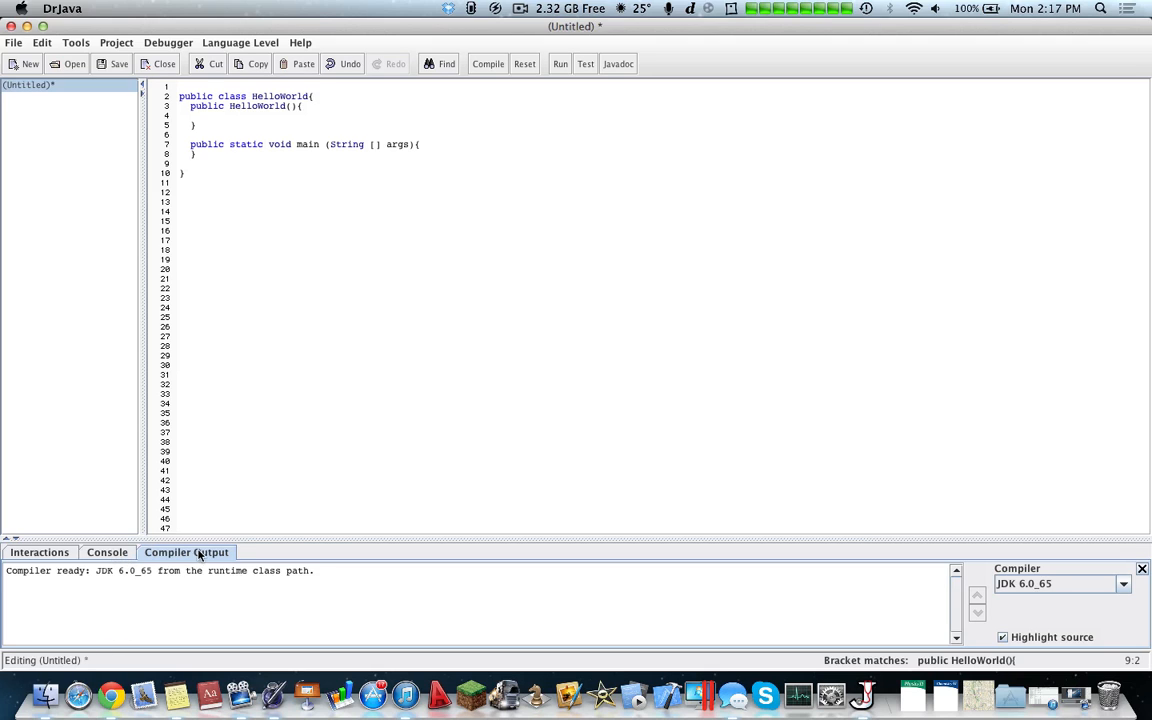
# Step: In the Interactions pane declare 'int hi = 32;' and start a System.out.println call
pyautogui.click(40, 552)
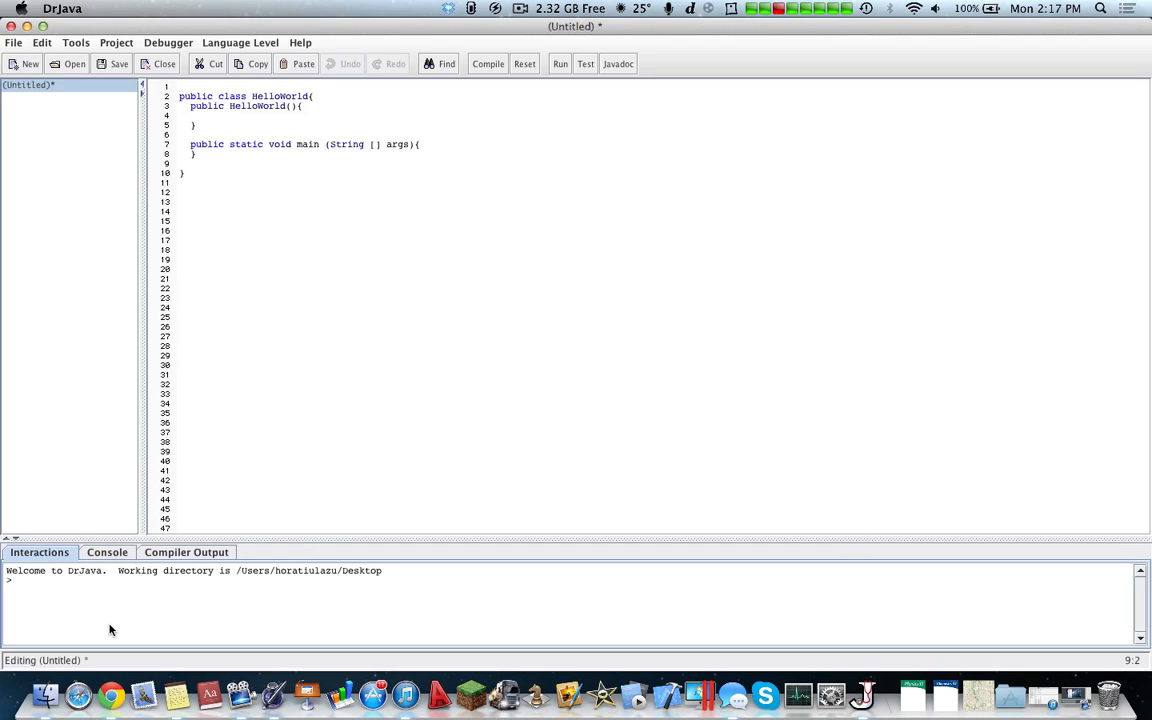
pyautogui.write('int hi')
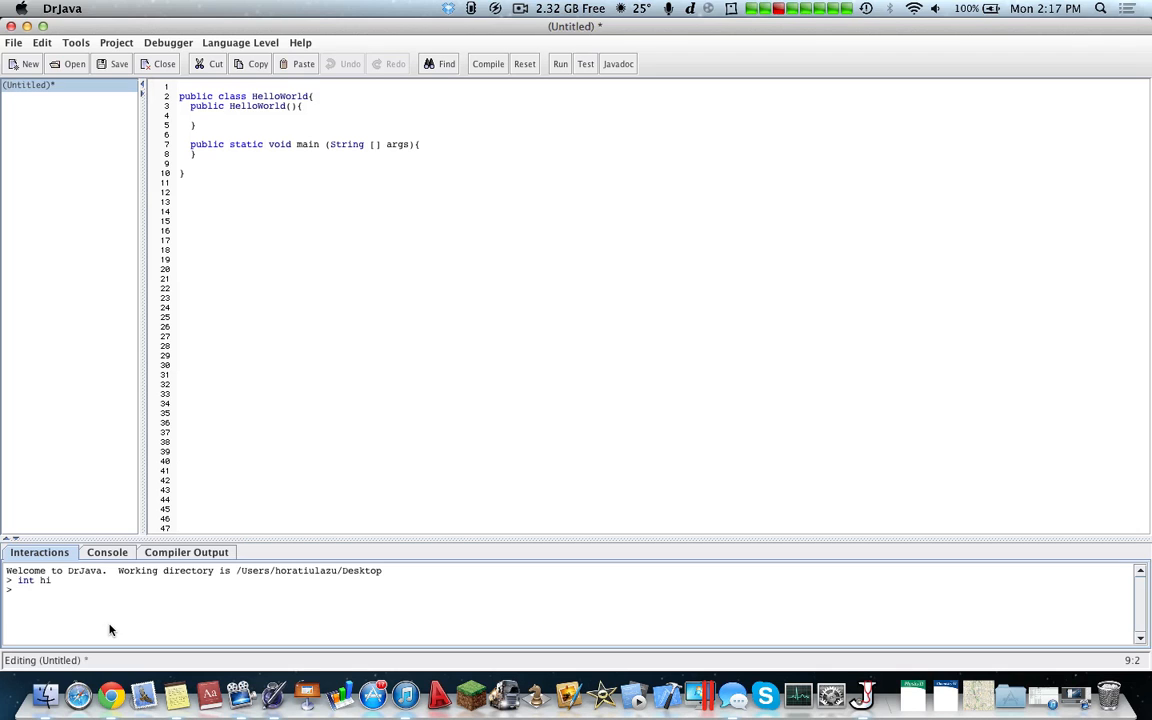
pyautogui.write('= 32;')
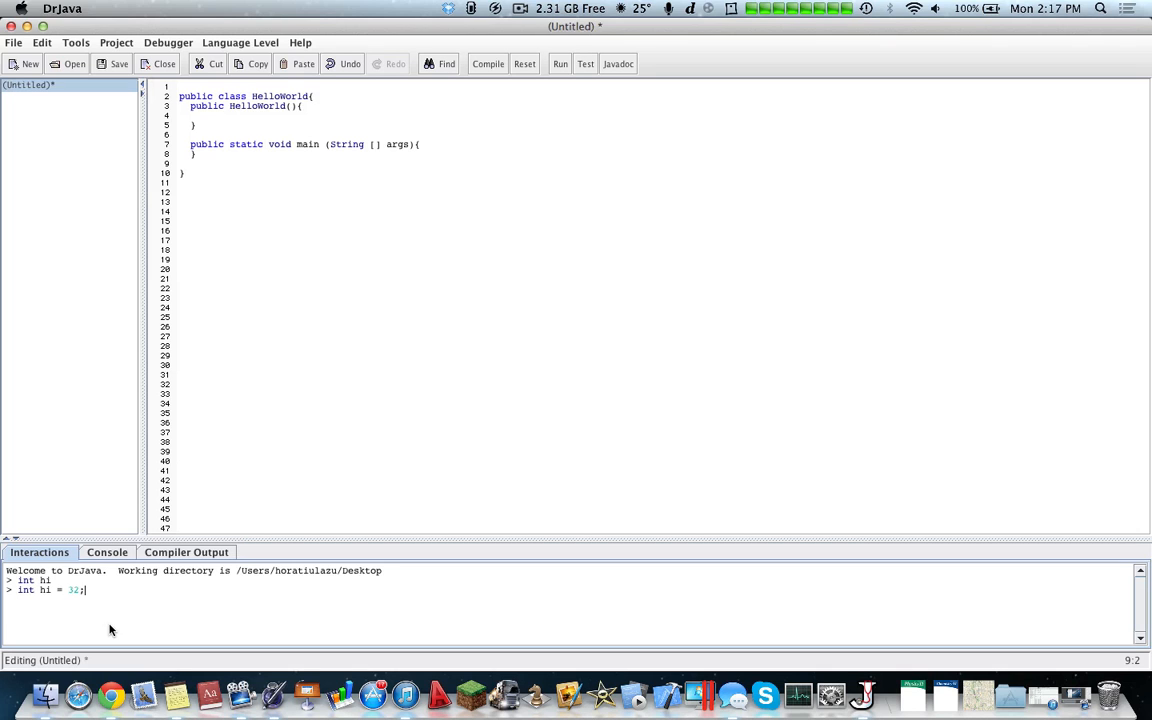
pyautogui.write('System.')
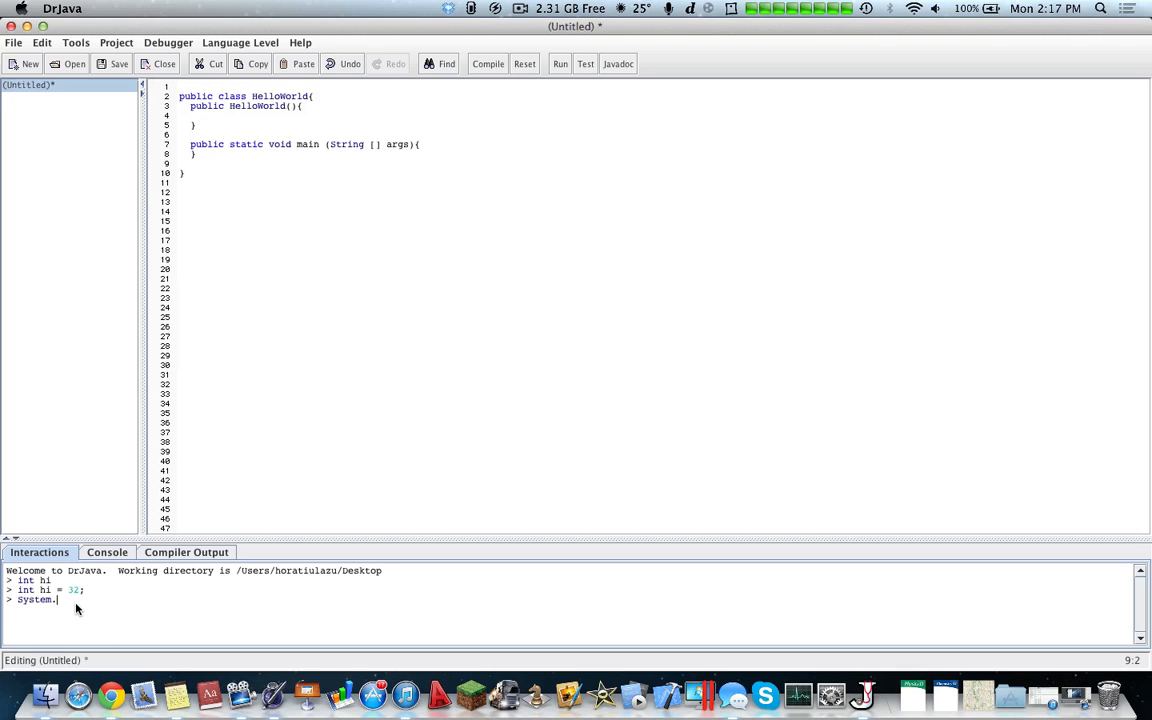
pyautogui.write('out.println("53");')
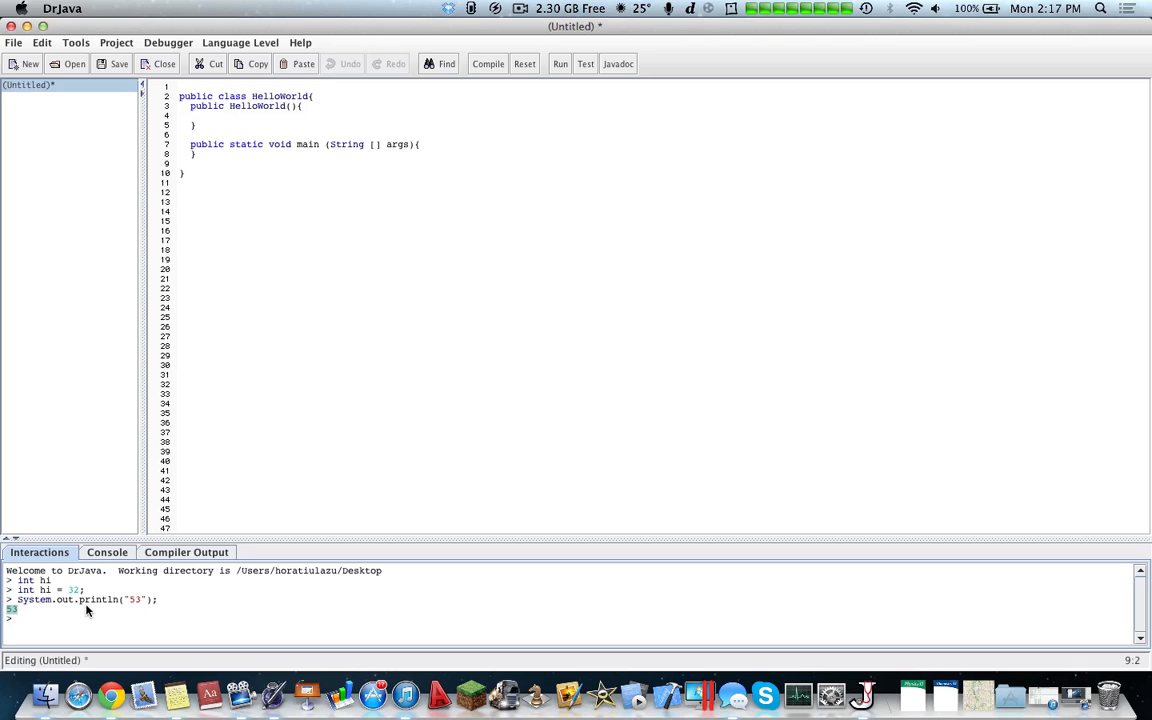
# Step: Run a System.out.print statement so the printed values appear in the console
pyautogui.write('System')
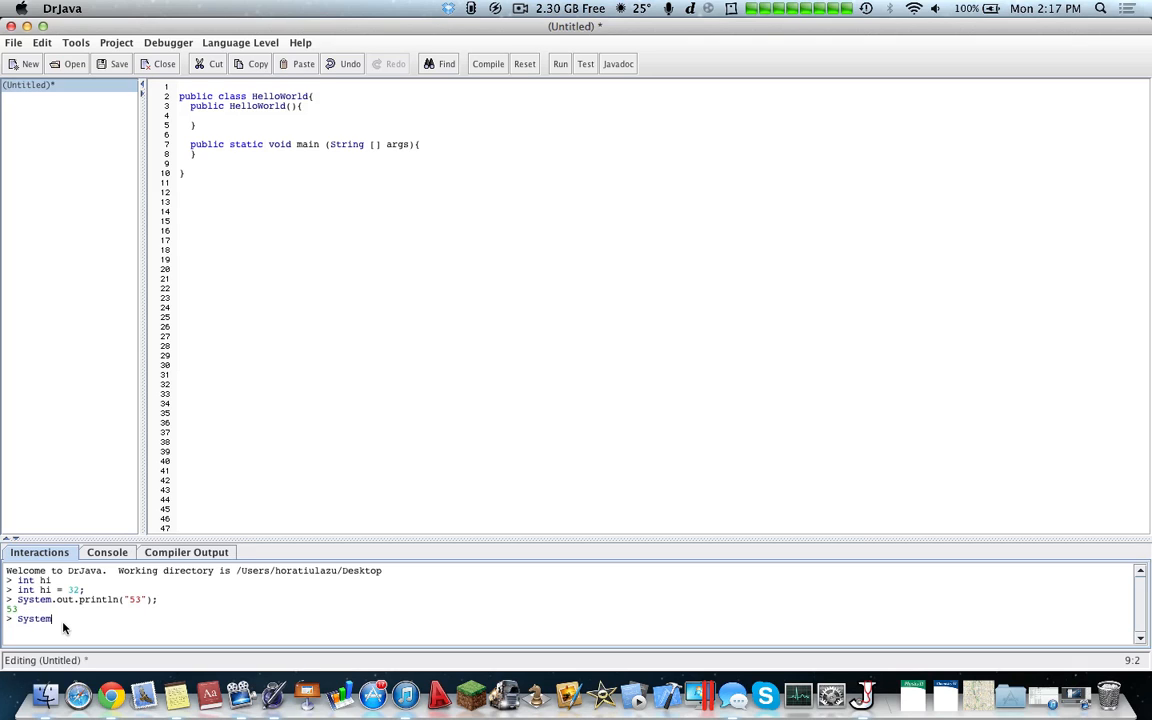
pyautogui.write('.out.print')
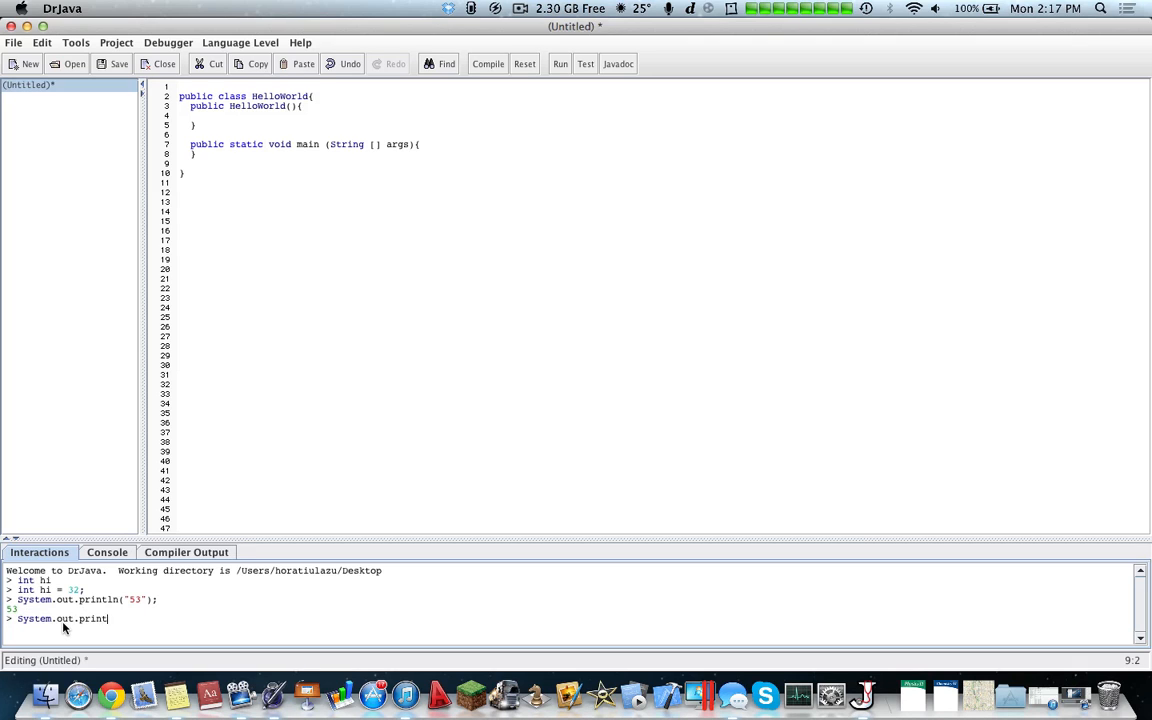
pyautogui.press('Return')
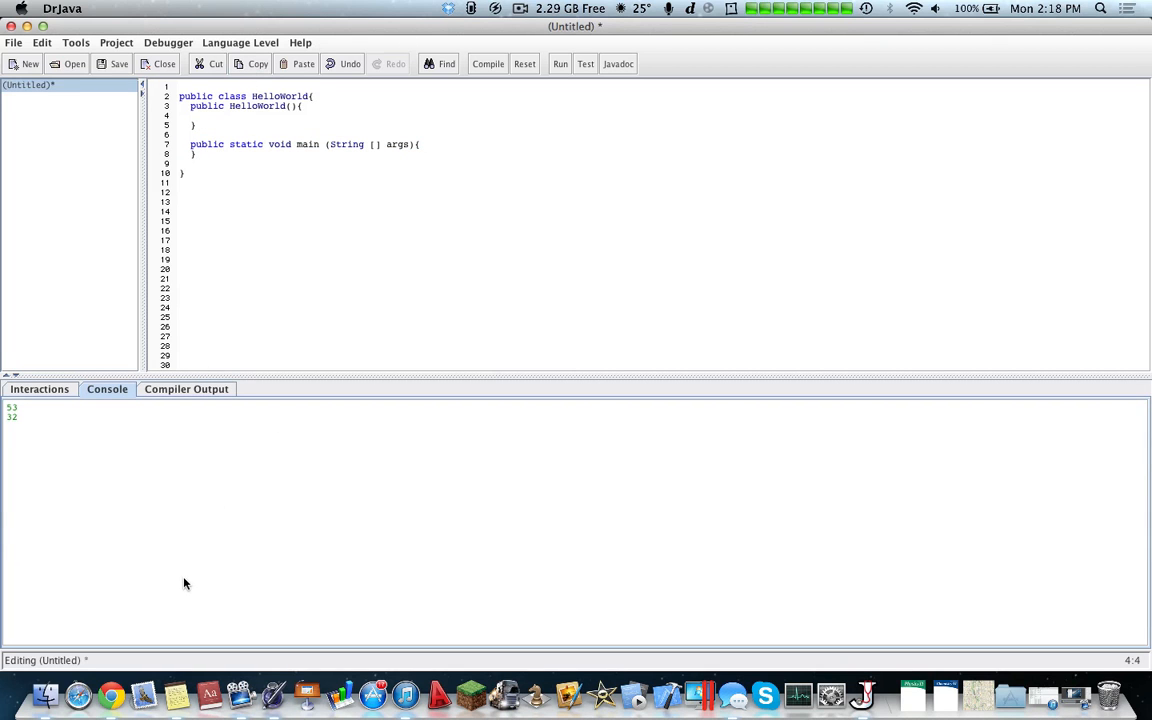
pyautogui.moveTo(88, 104)
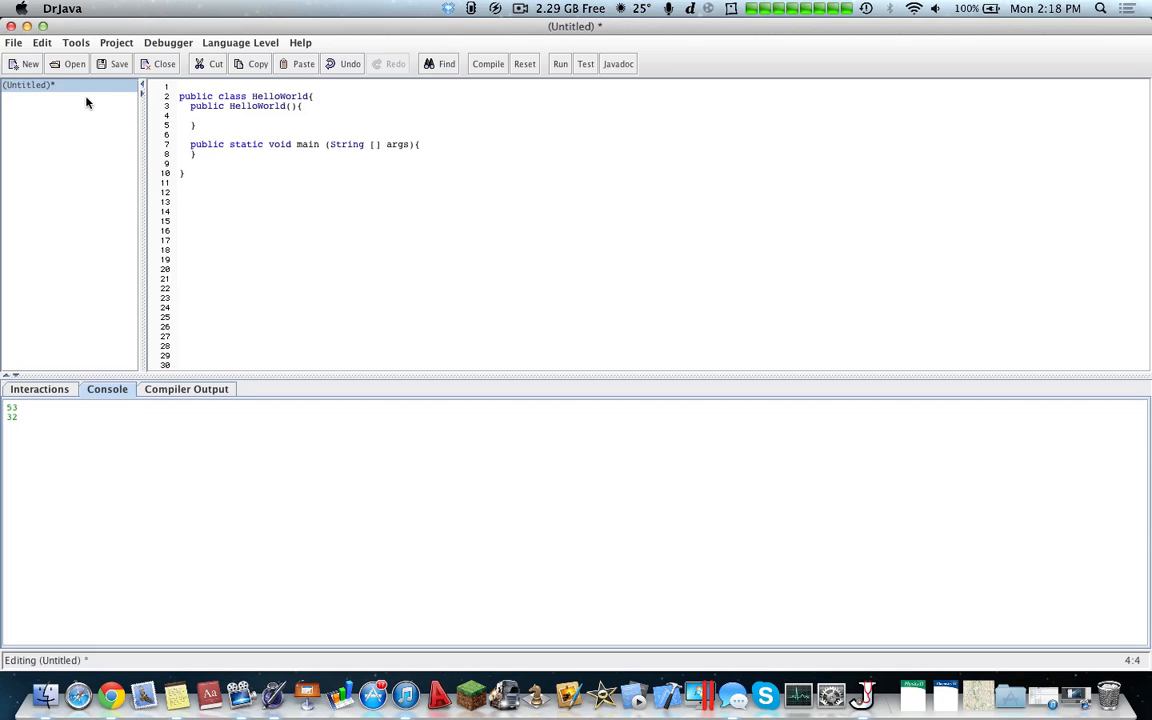
pyautogui.moveTo(94, 90)
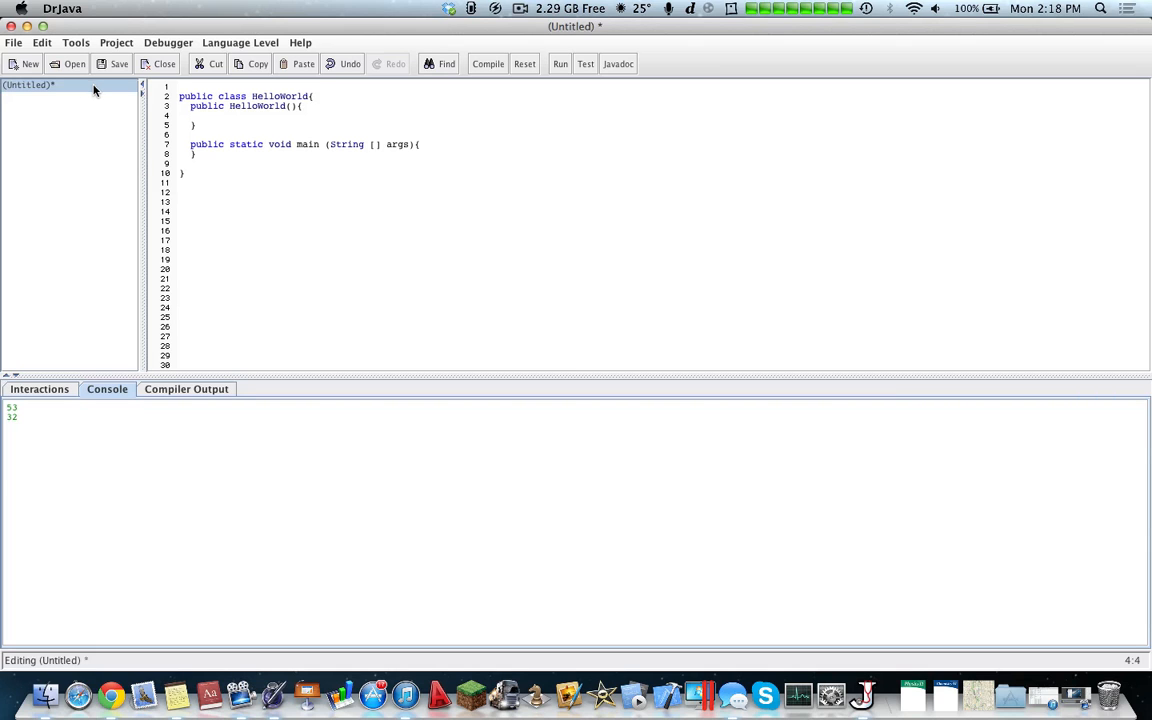
pyautogui.moveTo(124, 94)
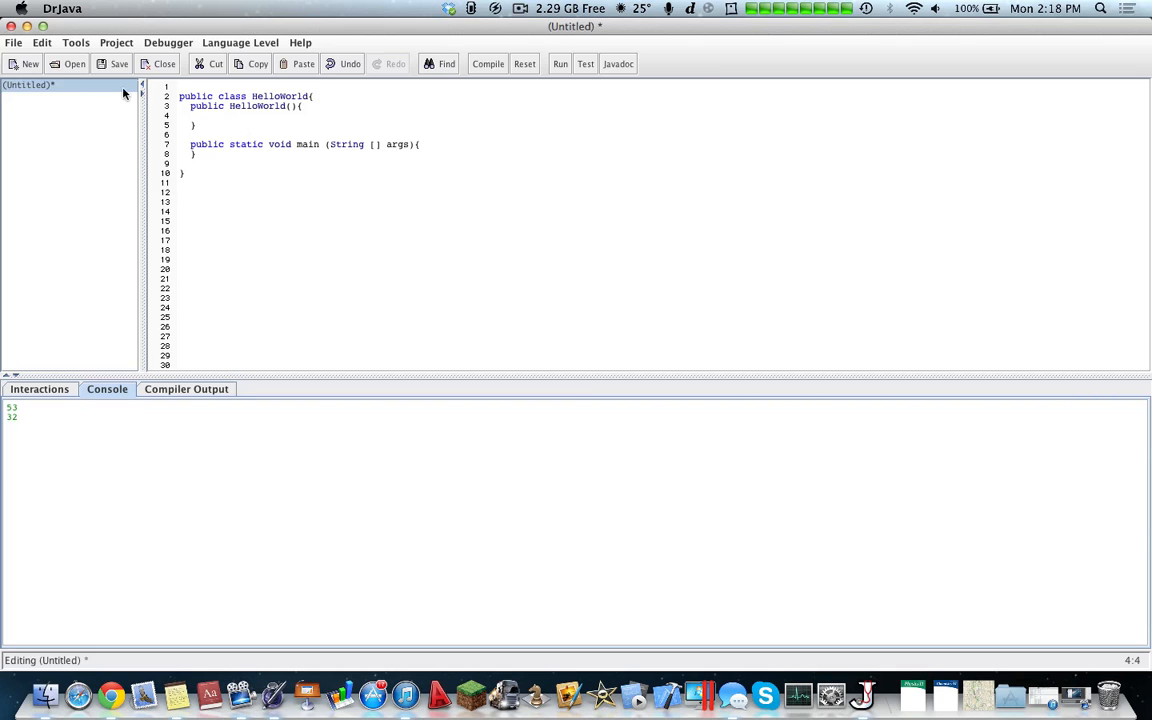
pyautogui.moveTo(64, 8)
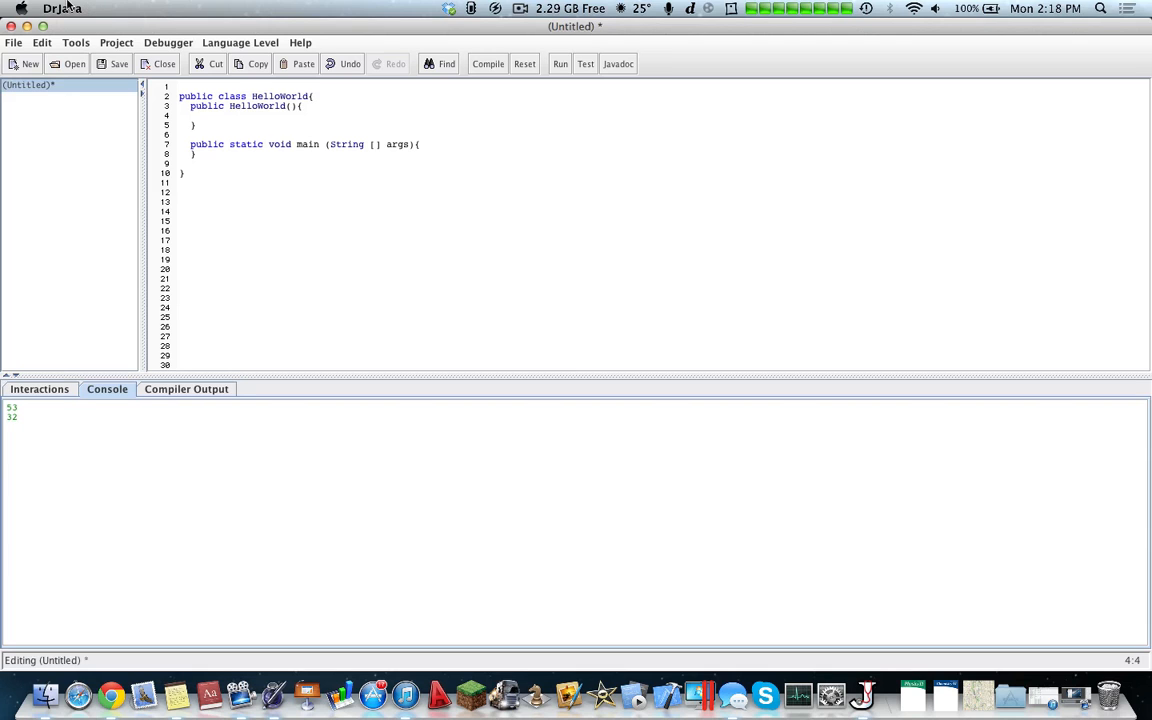
pyautogui.click(76, 42)
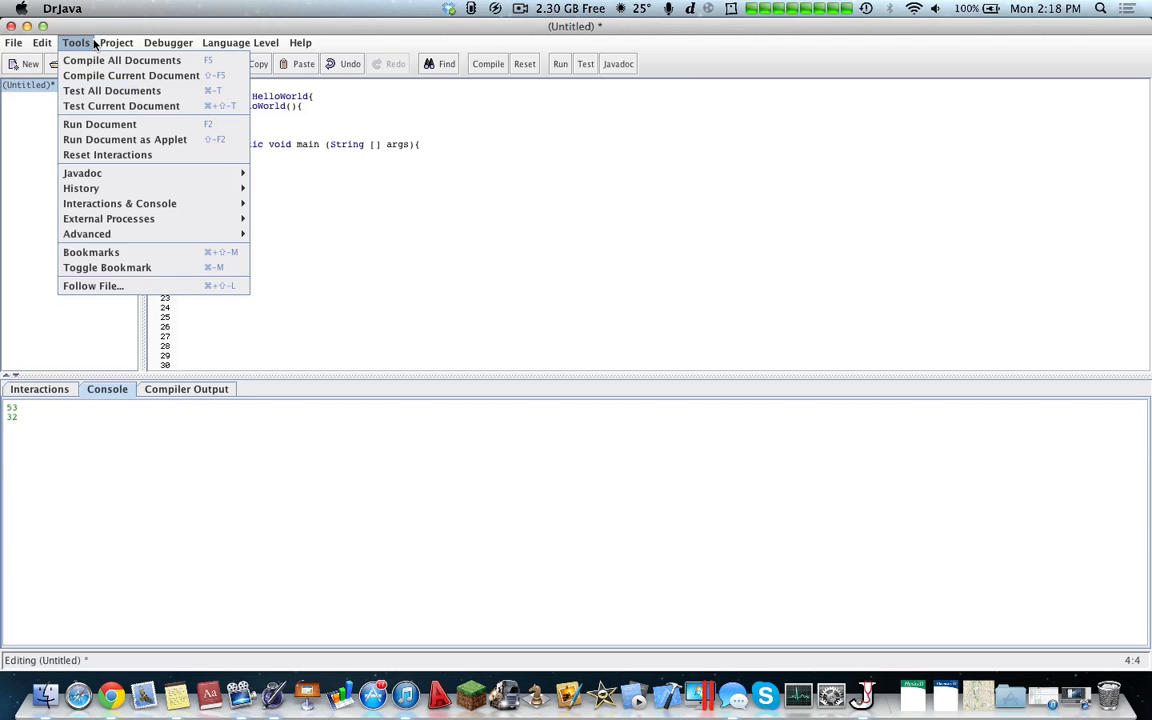
pyautogui.moveTo(108, 156)
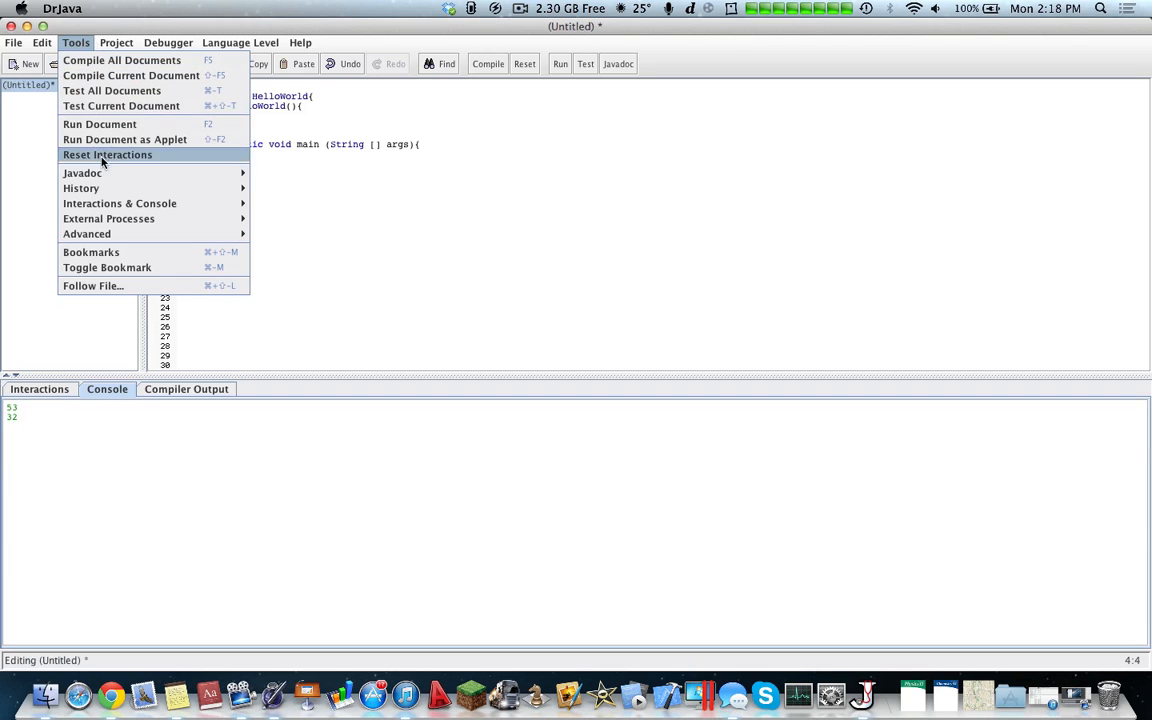
pyautogui.moveTo(82, 172)
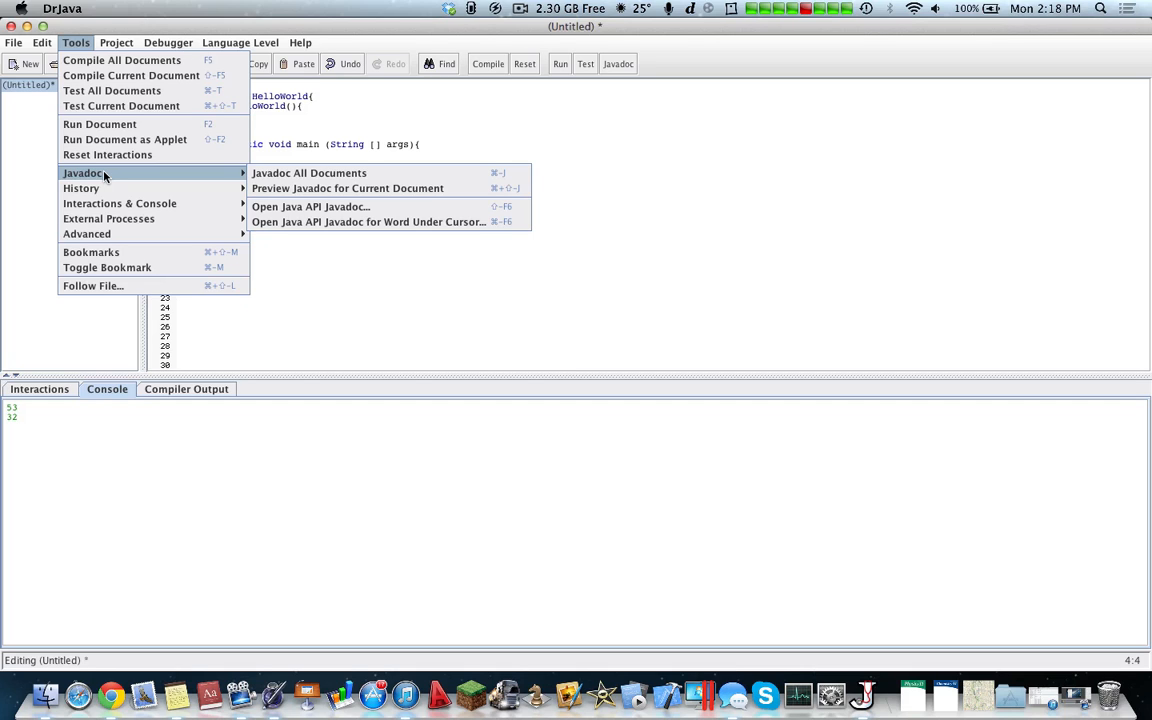
pyautogui.moveTo(172, 182)
pyautogui.write('/**')
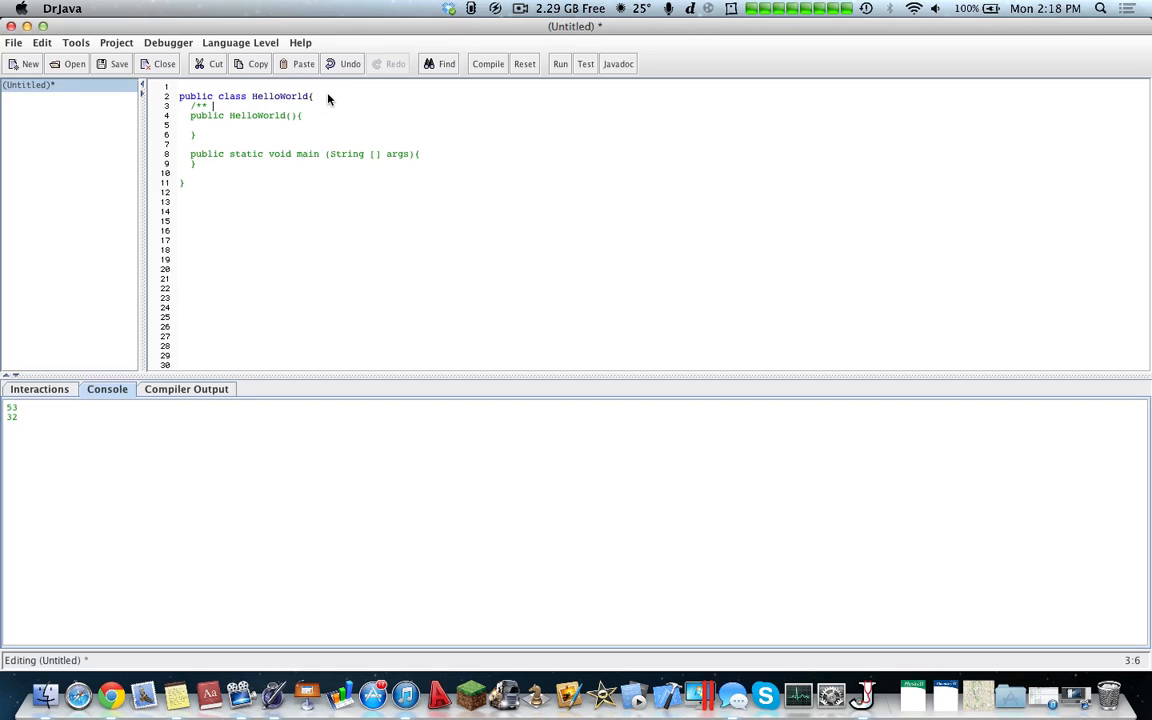
# Step: Write the 'This is a class constructor.' comment, start saving the file, then cancel the Save dialog
pyautogui.write('This is a class constructor.*')
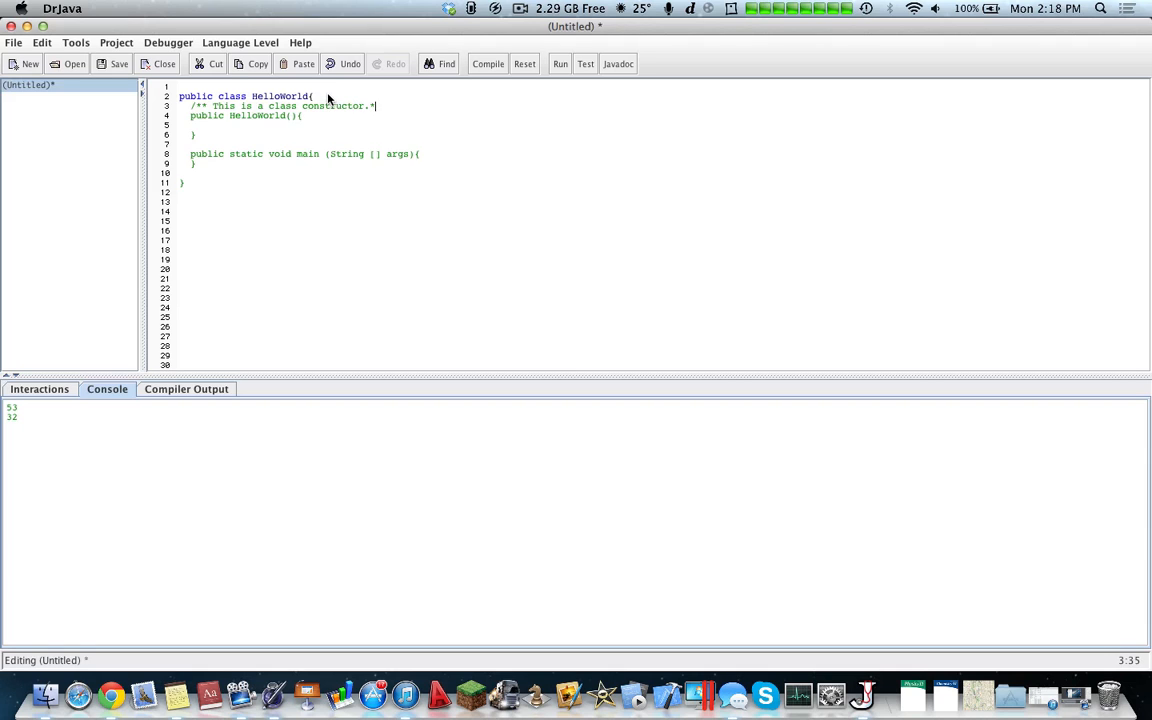
pyautogui.write('/*')
pyautogui.write('* @author HOratiu Lazu')
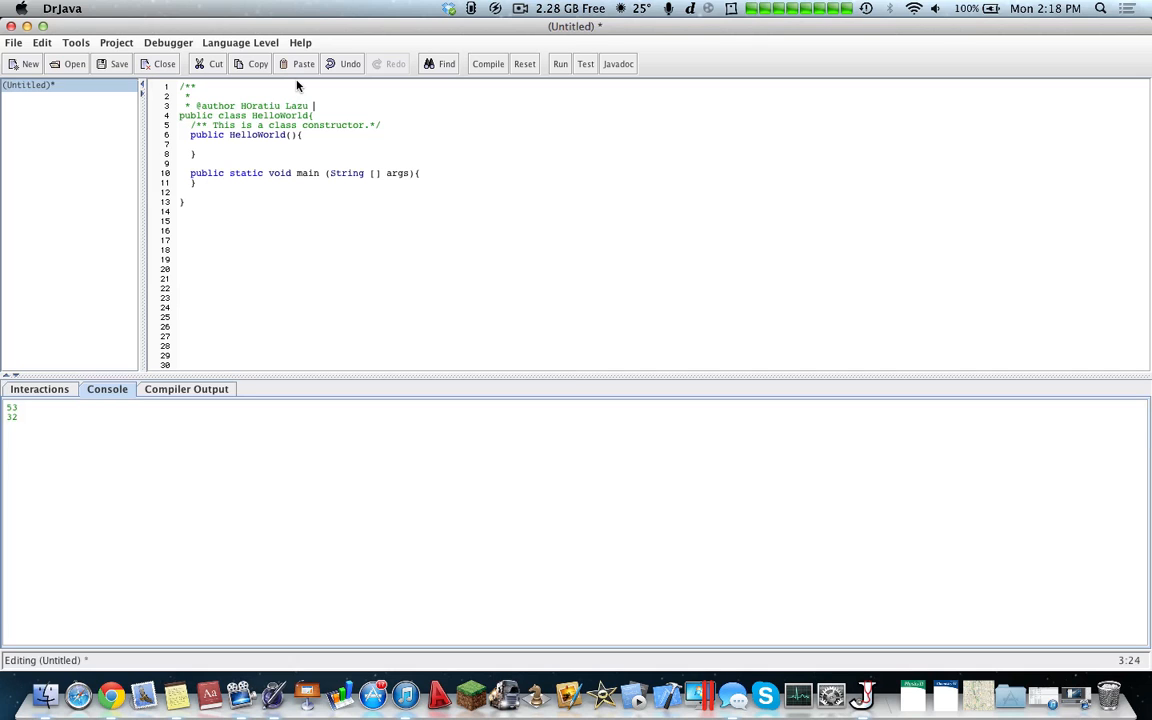
pyautogui.click(120, 62)
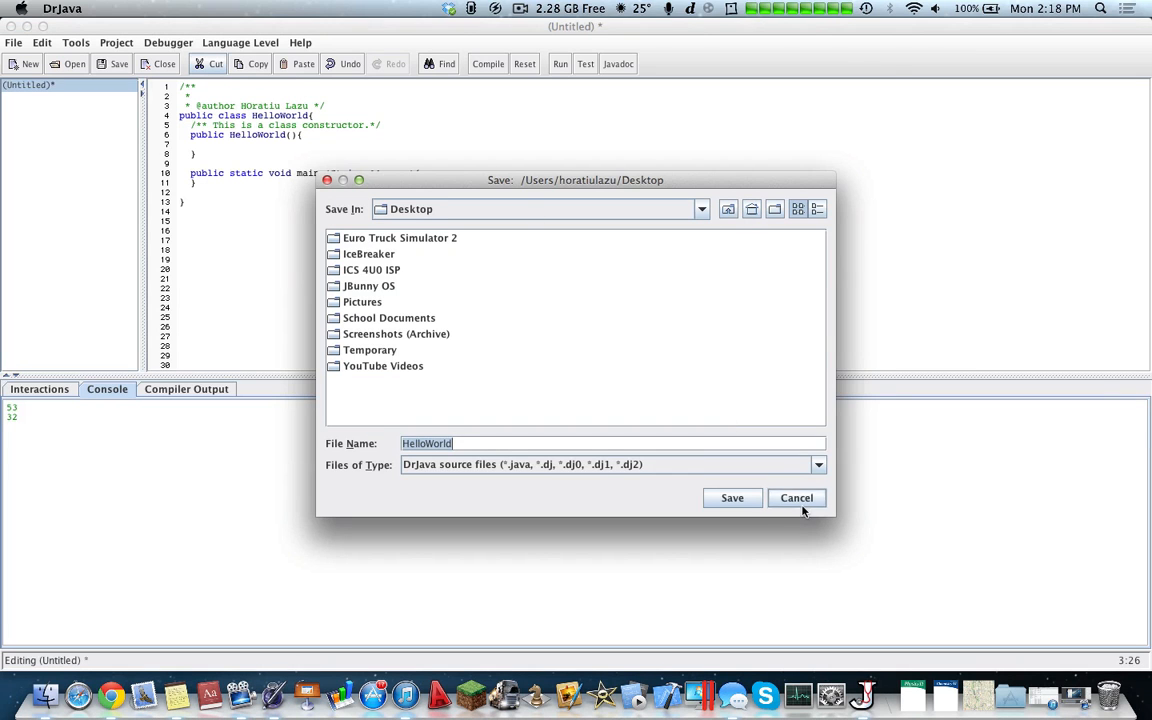
pyautogui.click(796, 498)
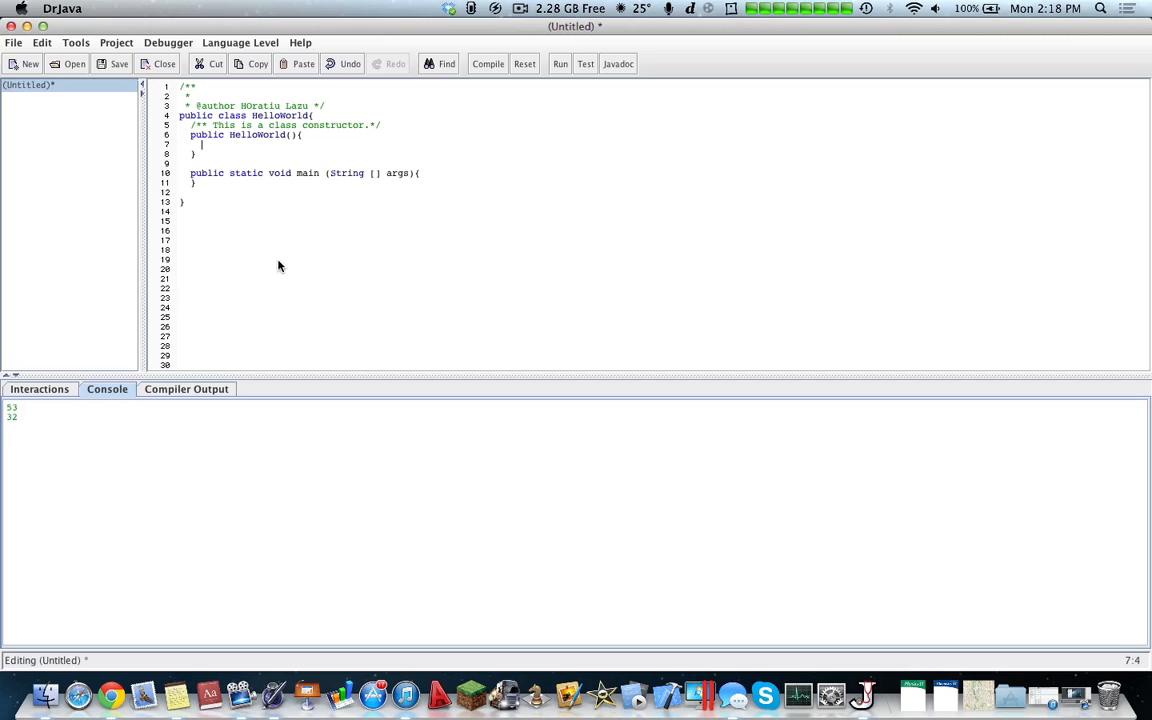
pyautogui.moveTo(88, 50)
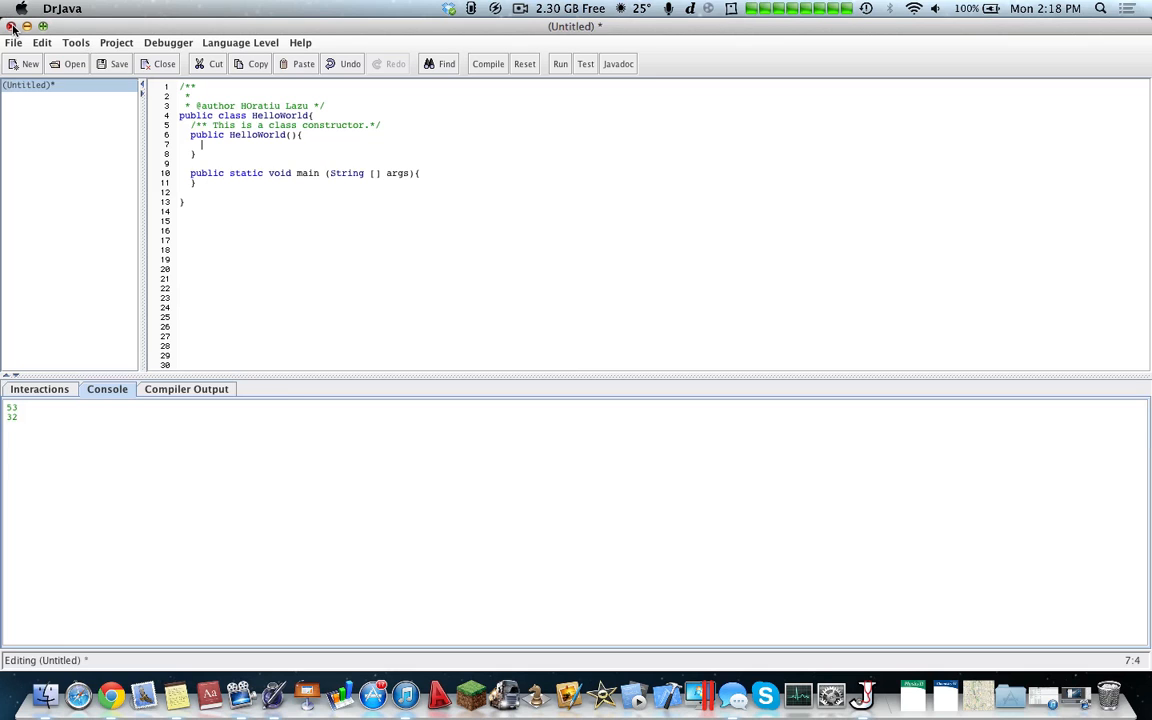
pyautogui.moveTo(578, 46)
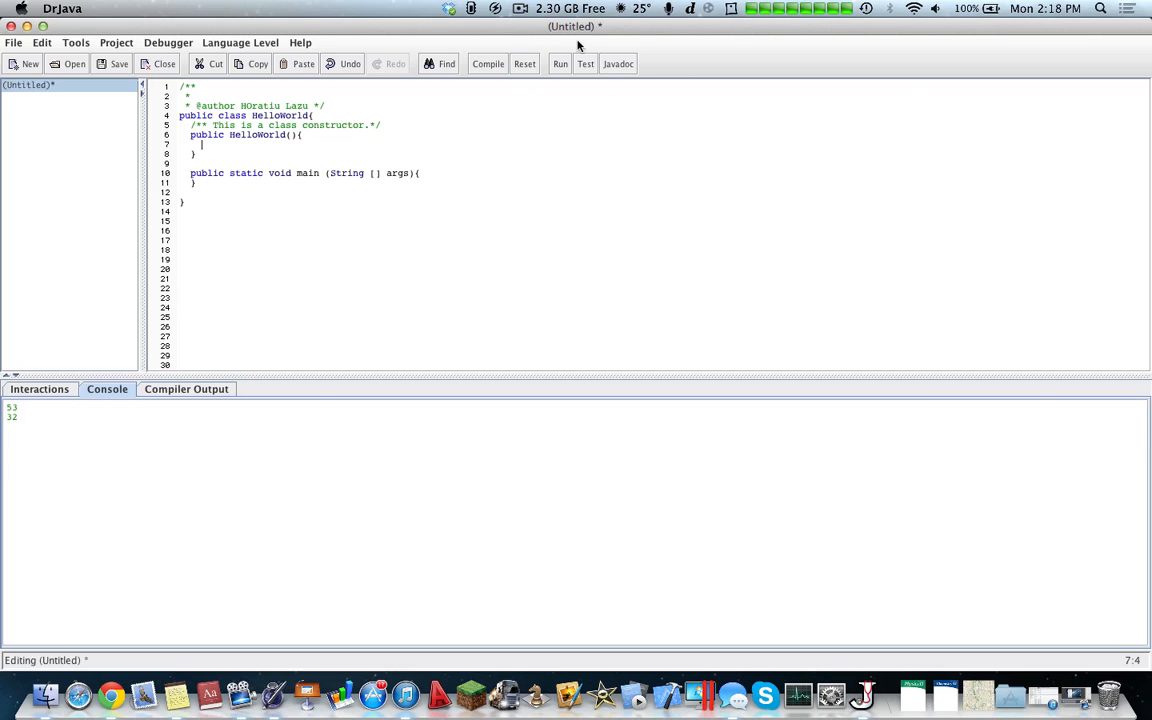
pyautogui.moveTo(76, 42)
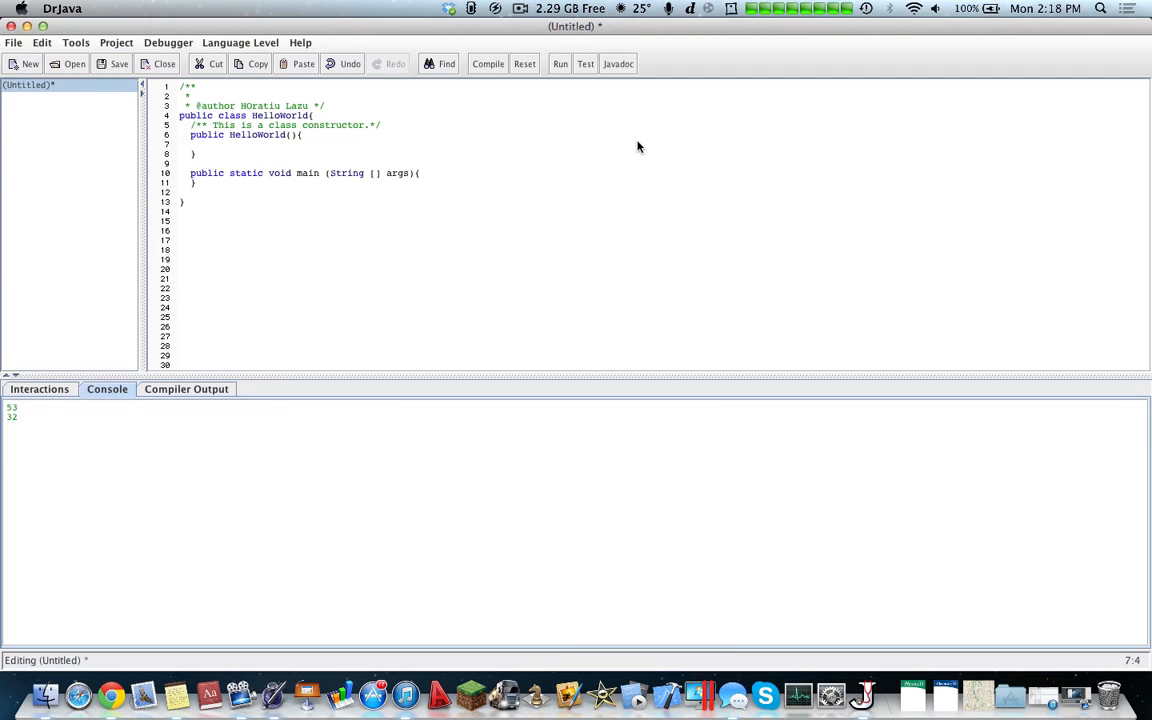
# Step: Browse the Project, Tools and Edit menus in turn
pyautogui.click(116, 42)
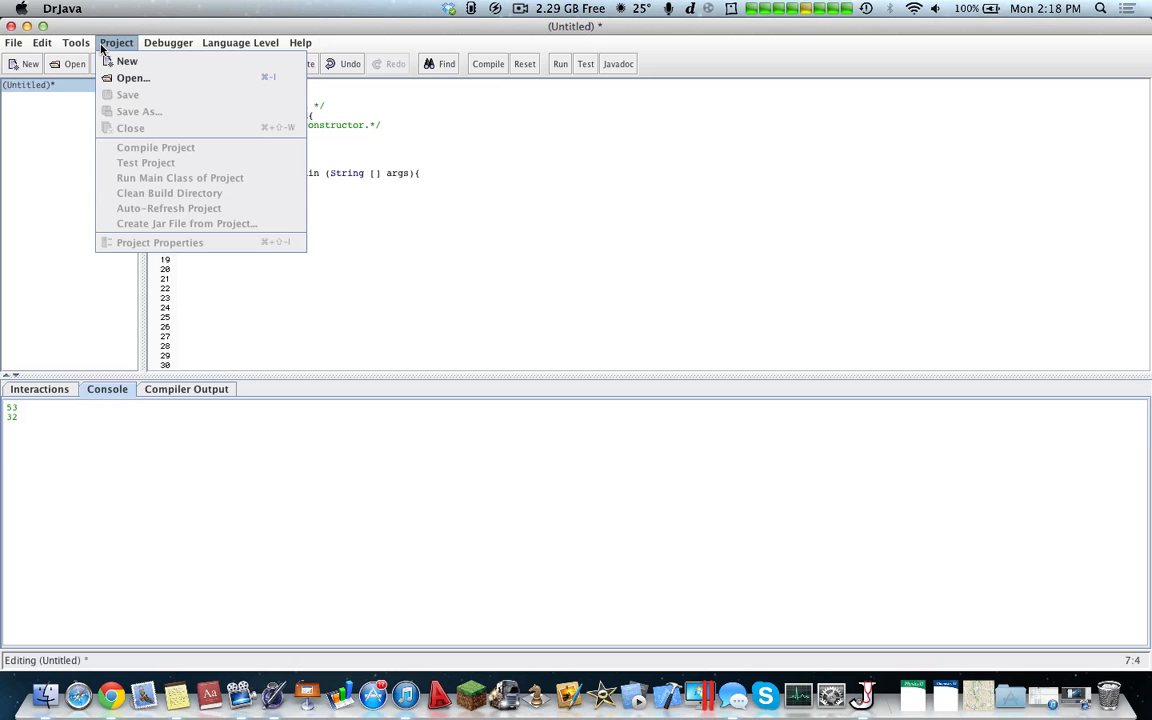
pyautogui.click(76, 42)
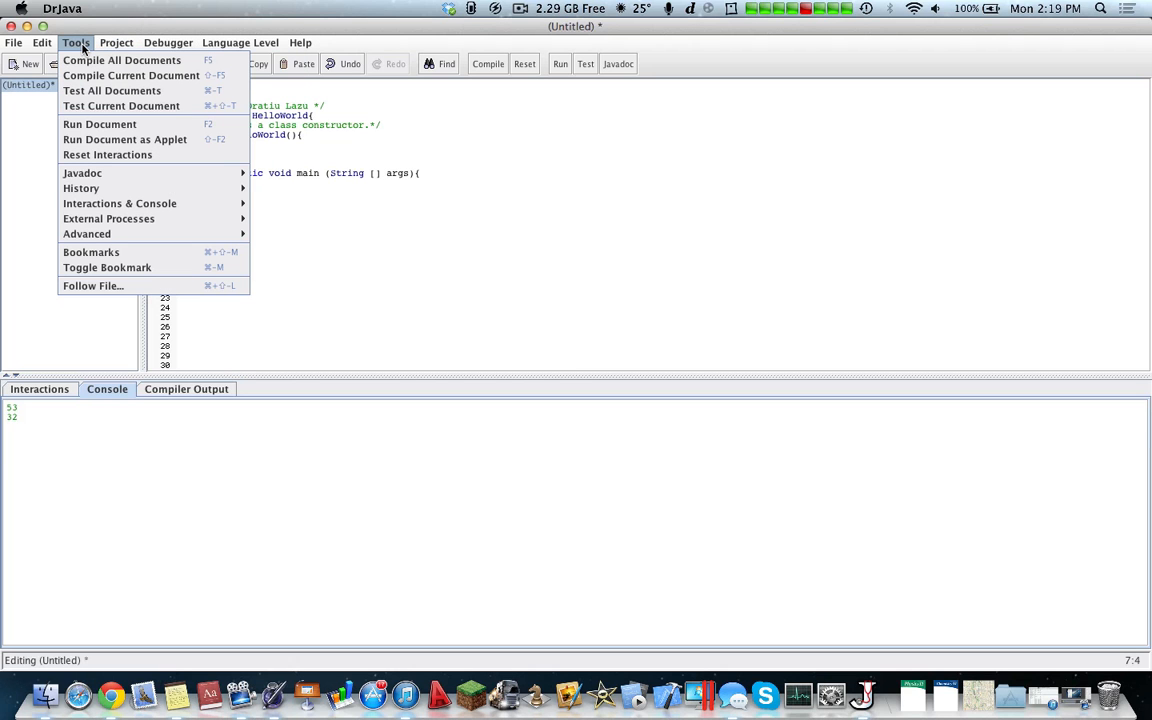
pyautogui.click(42, 42)
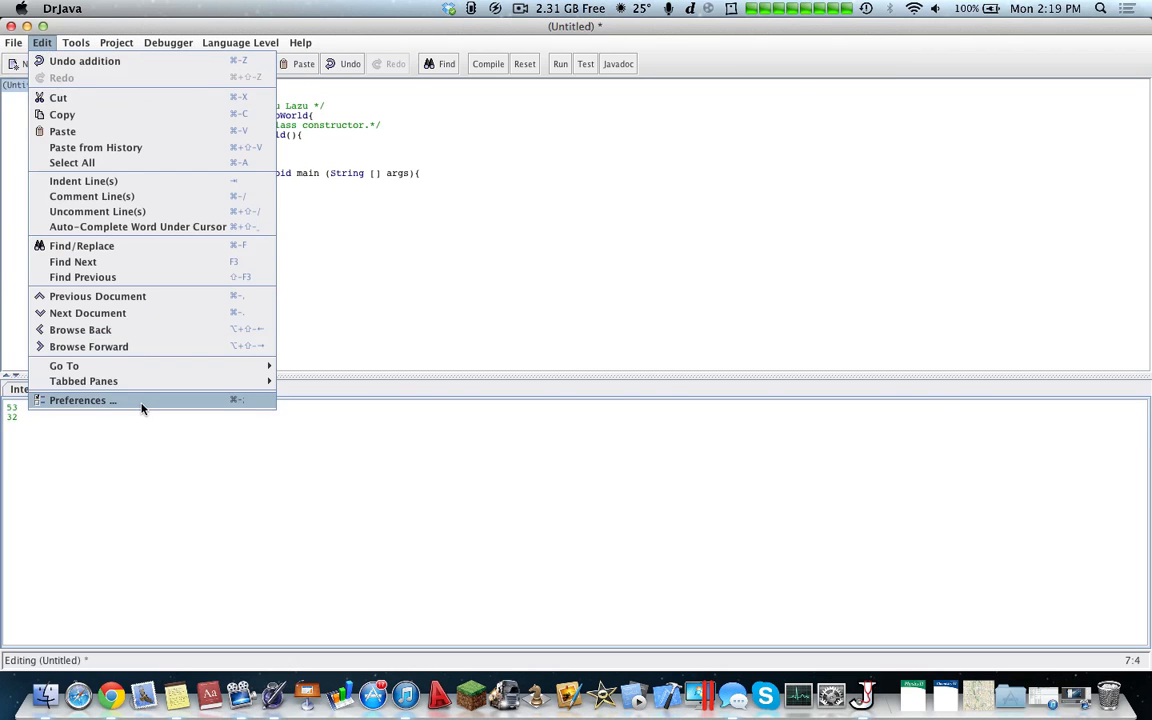
# Step: In Preferences browse Colors and Compiler Options, then set the interactions history size to 15000
pyautogui.click(82, 400)
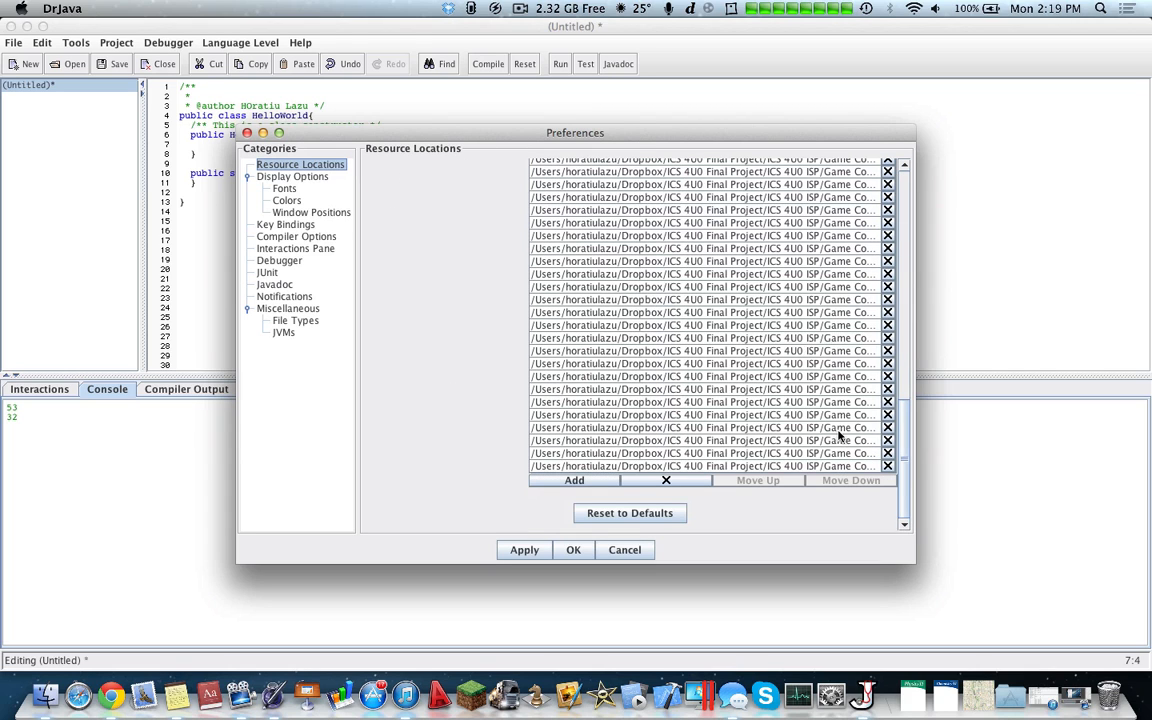
pyautogui.moveTo(788, 398)
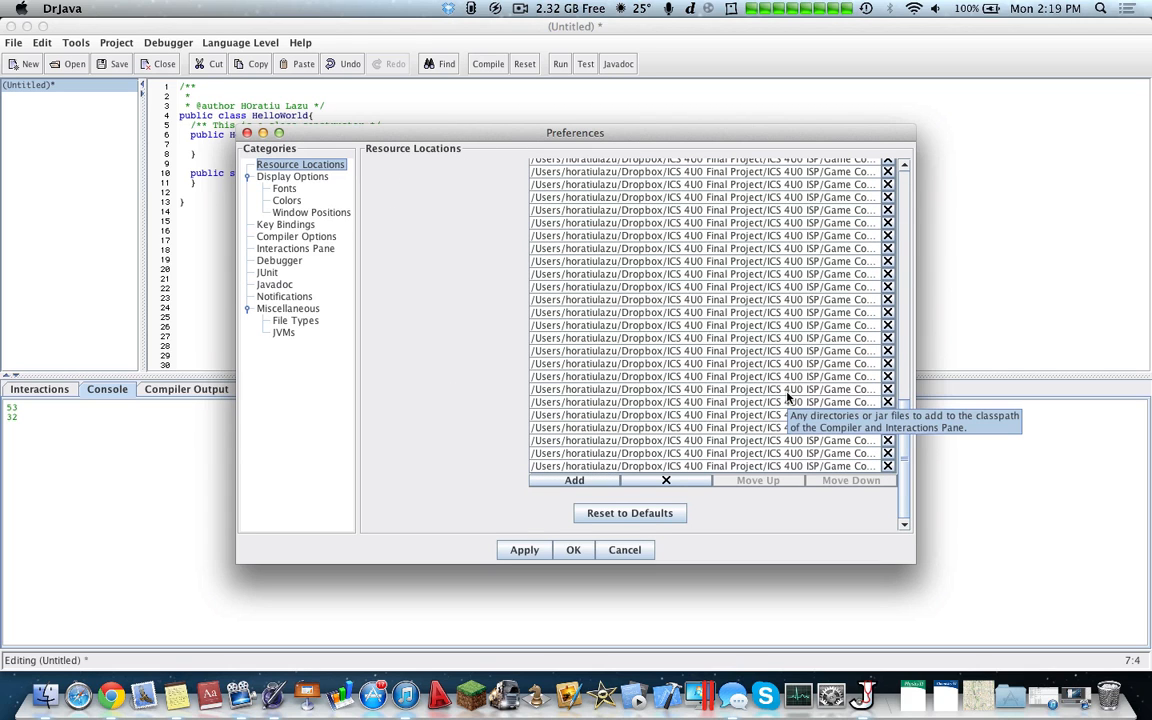
pyautogui.click(288, 200)
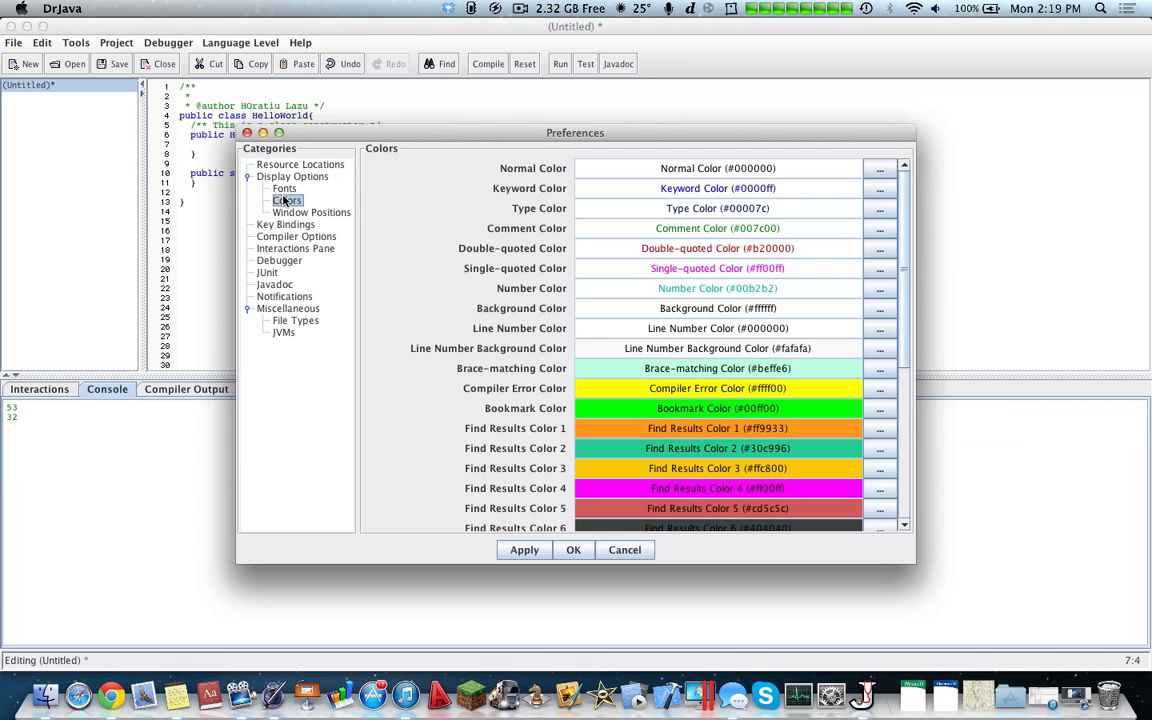
pyautogui.click(296, 248)
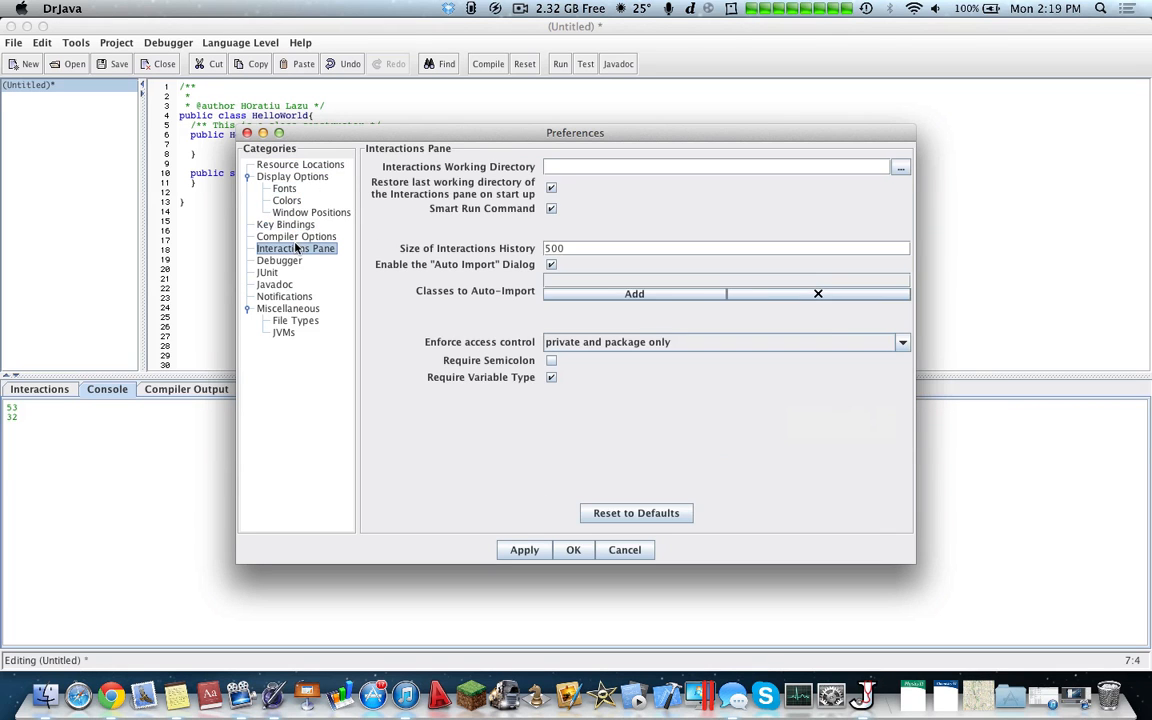
pyautogui.click(296, 236)
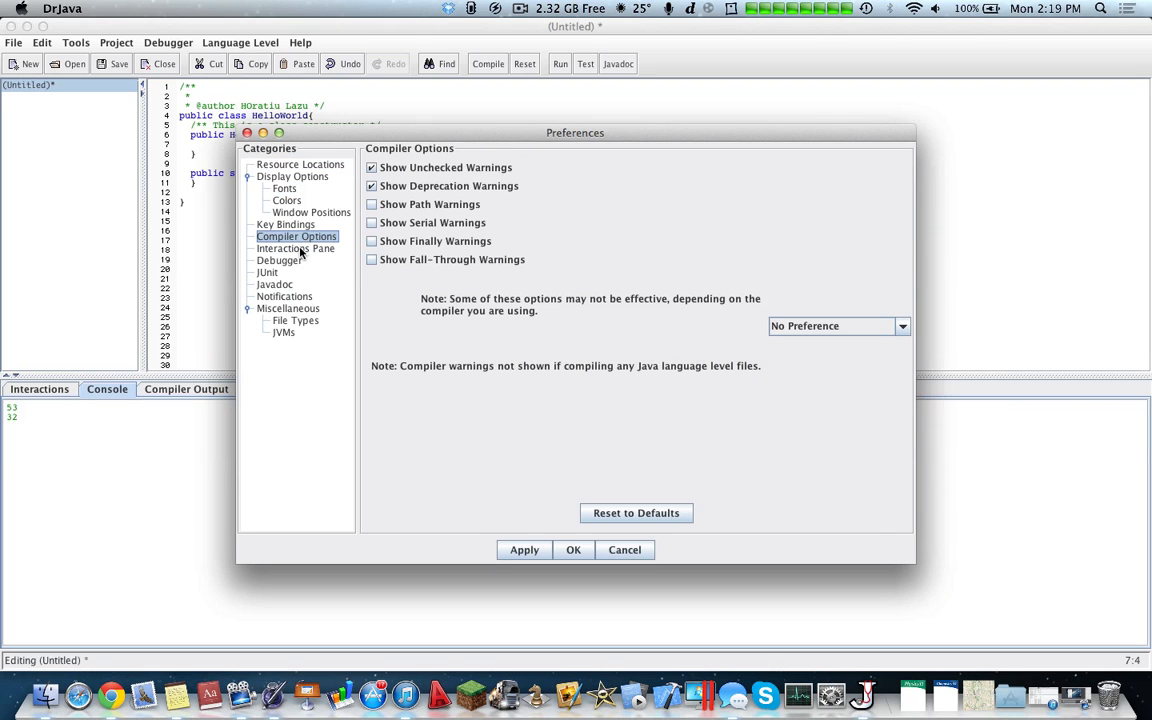
pyautogui.click(296, 248)
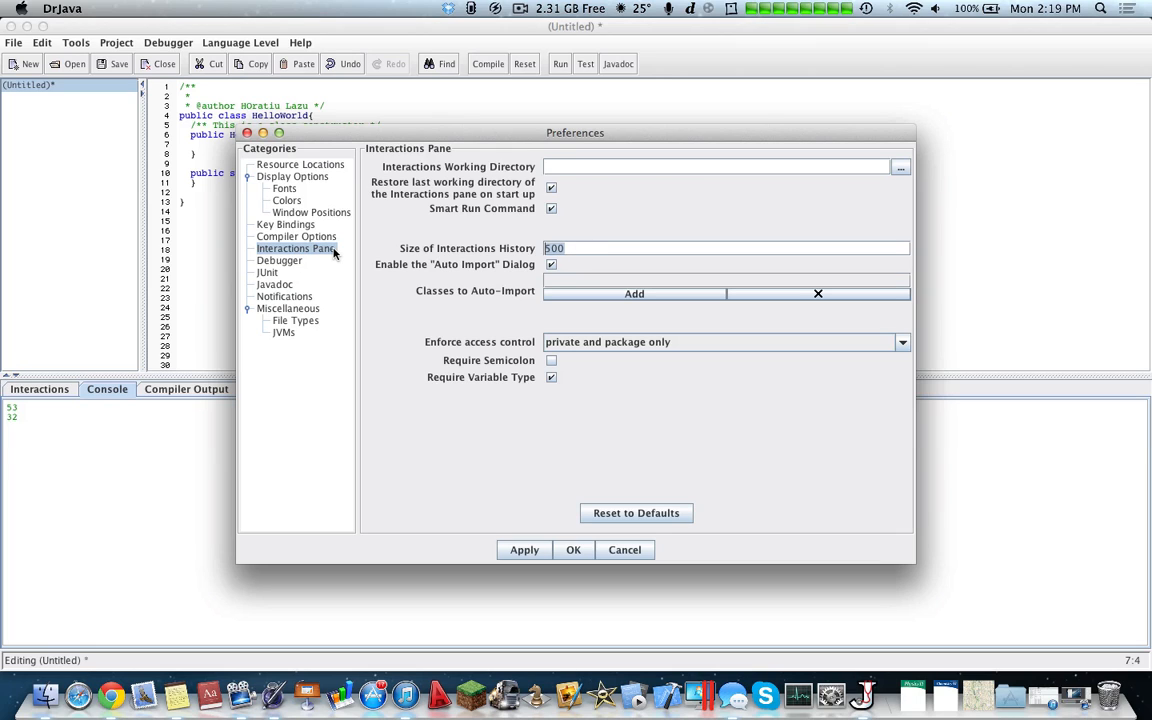
pyautogui.write('15000')
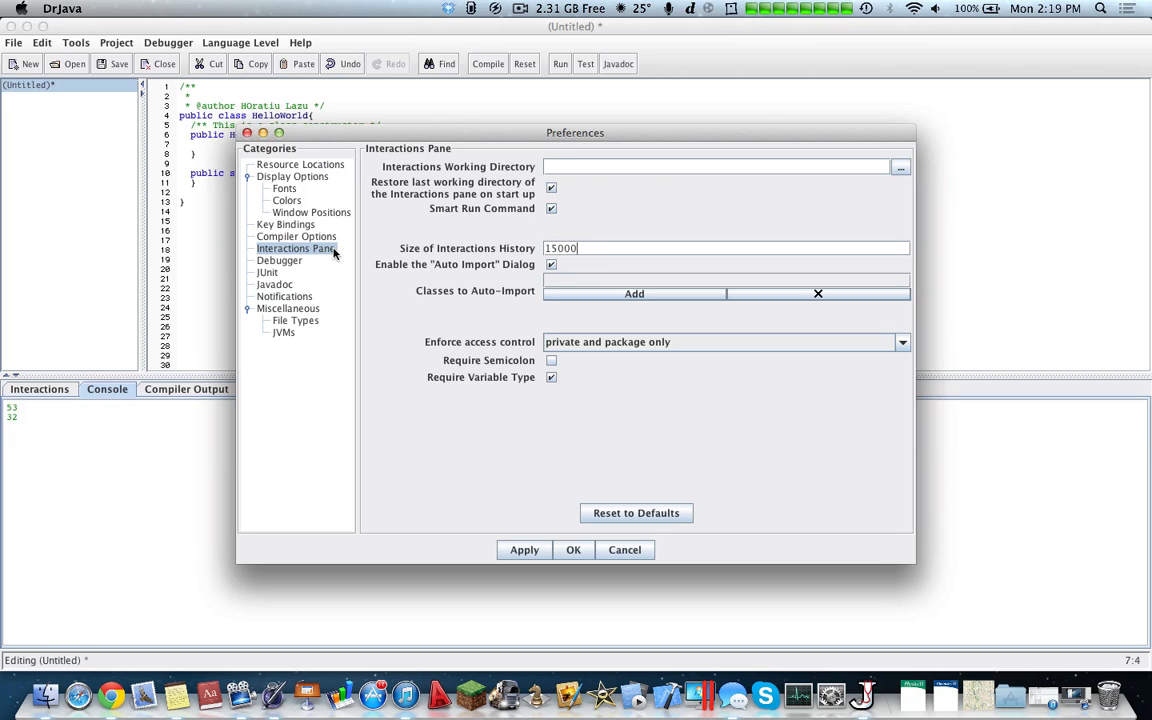
# Step: Look through the Debugger, Javadoc and Notifications categories, then close Preferences
pyautogui.click(280, 260)
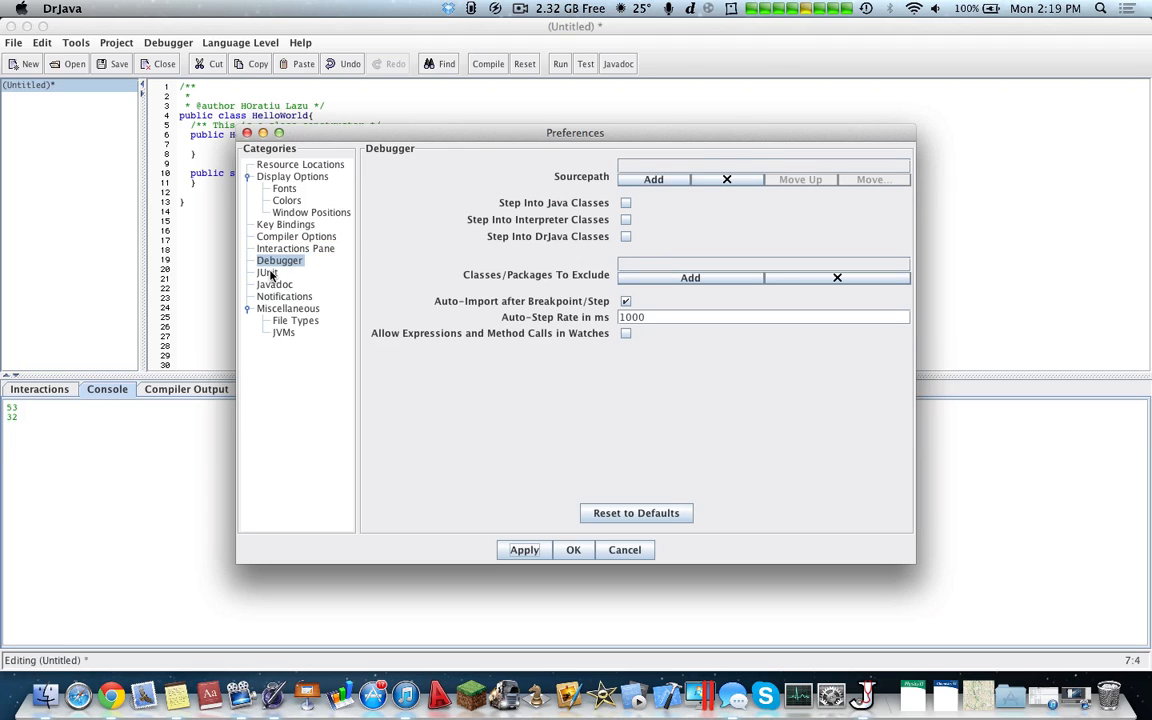
pyautogui.click(276, 284)
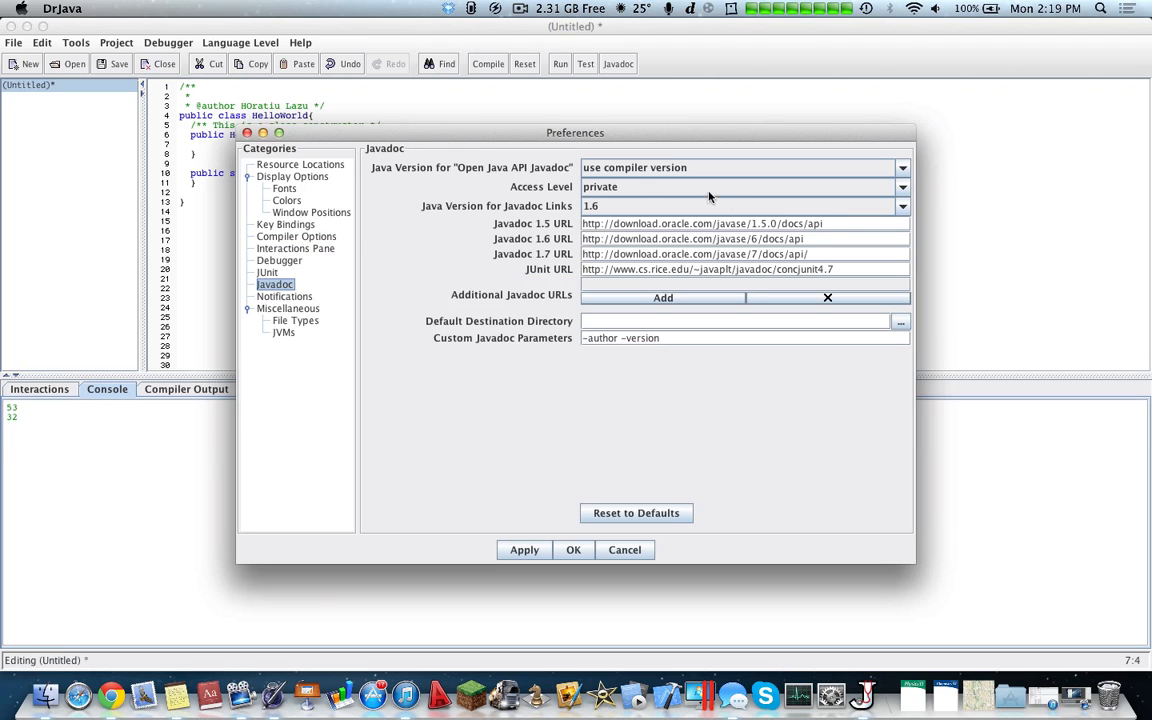
pyautogui.moveTo(492, 332)
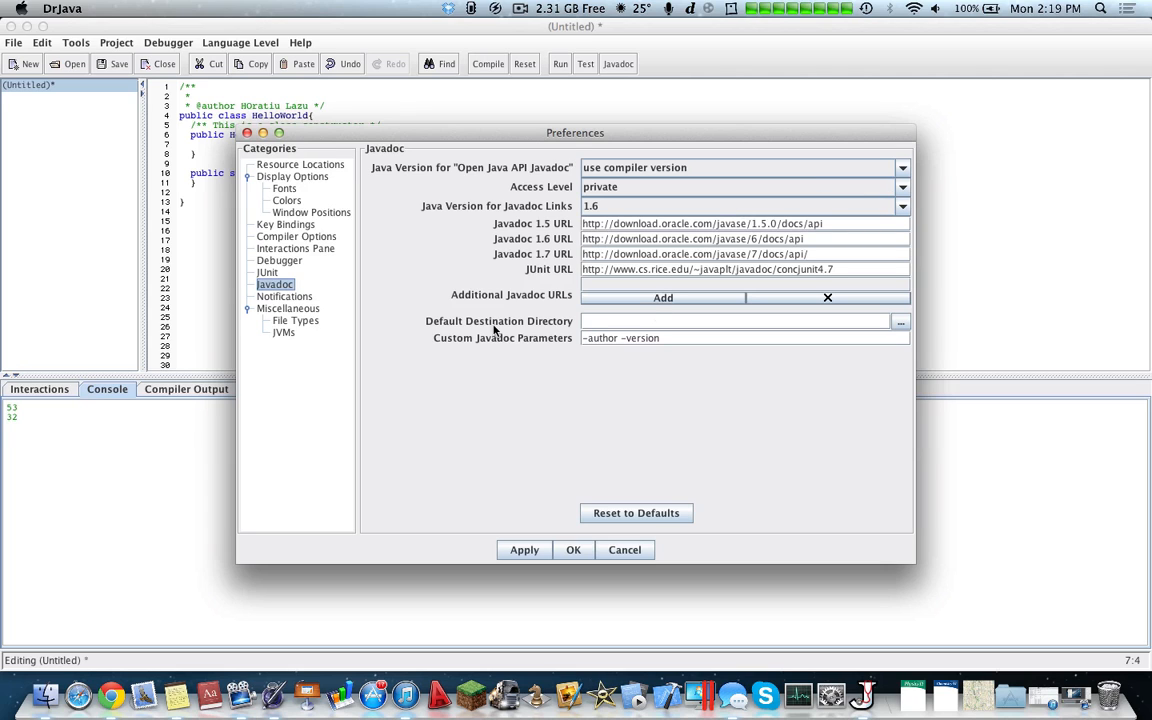
pyautogui.click(284, 296)
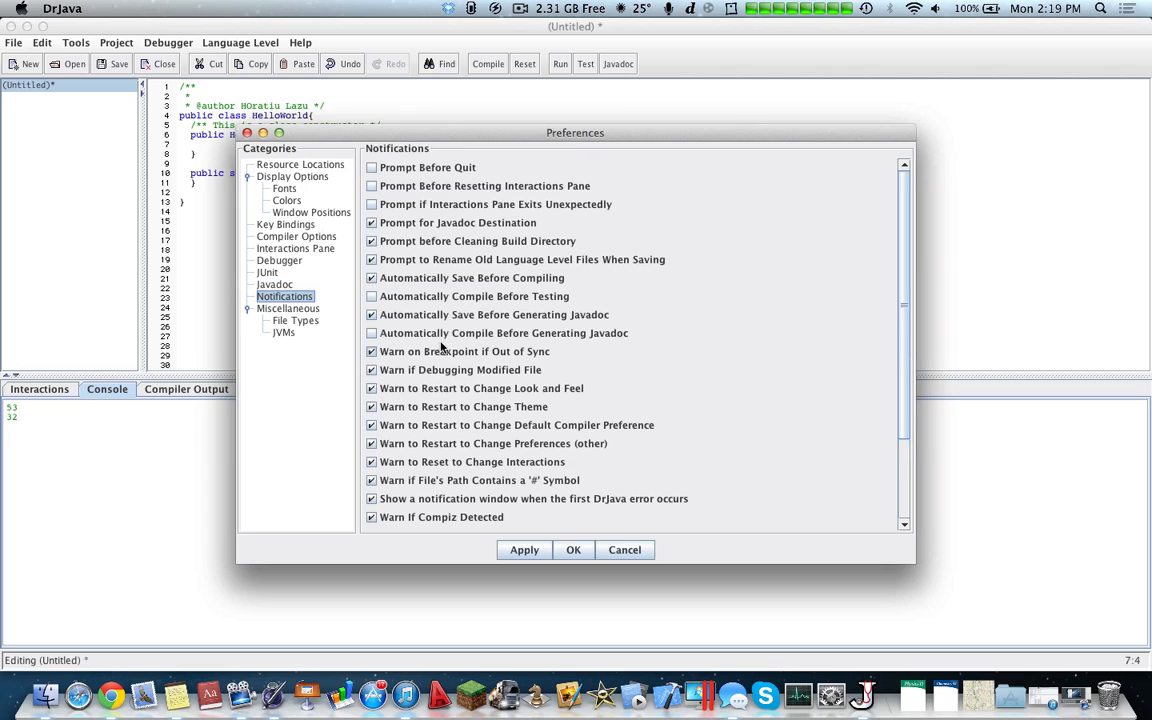
pyautogui.click(296, 320)
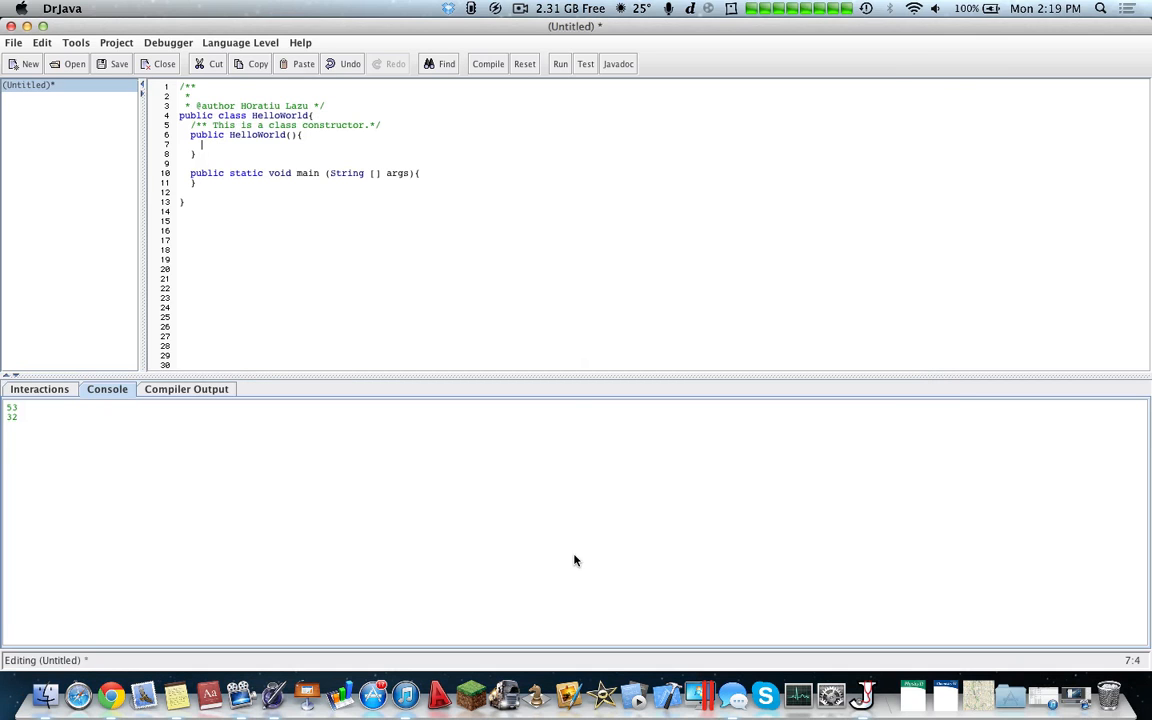
pyautogui.click(76, 42)
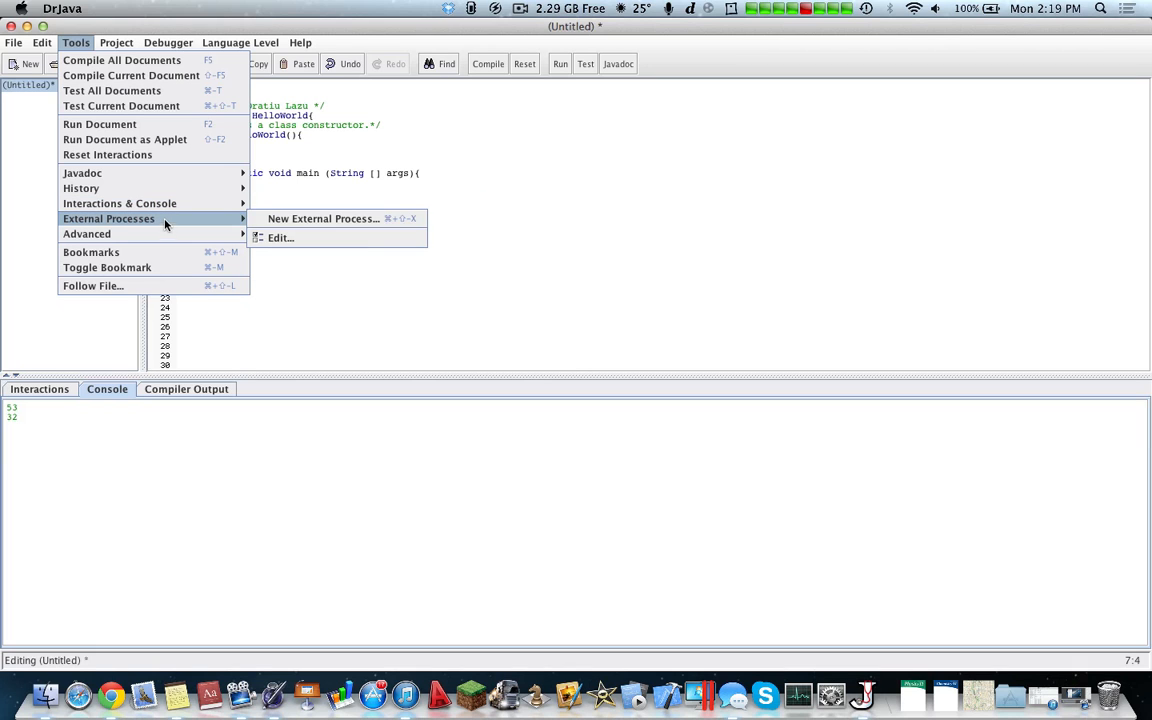
pyautogui.click(168, 42)
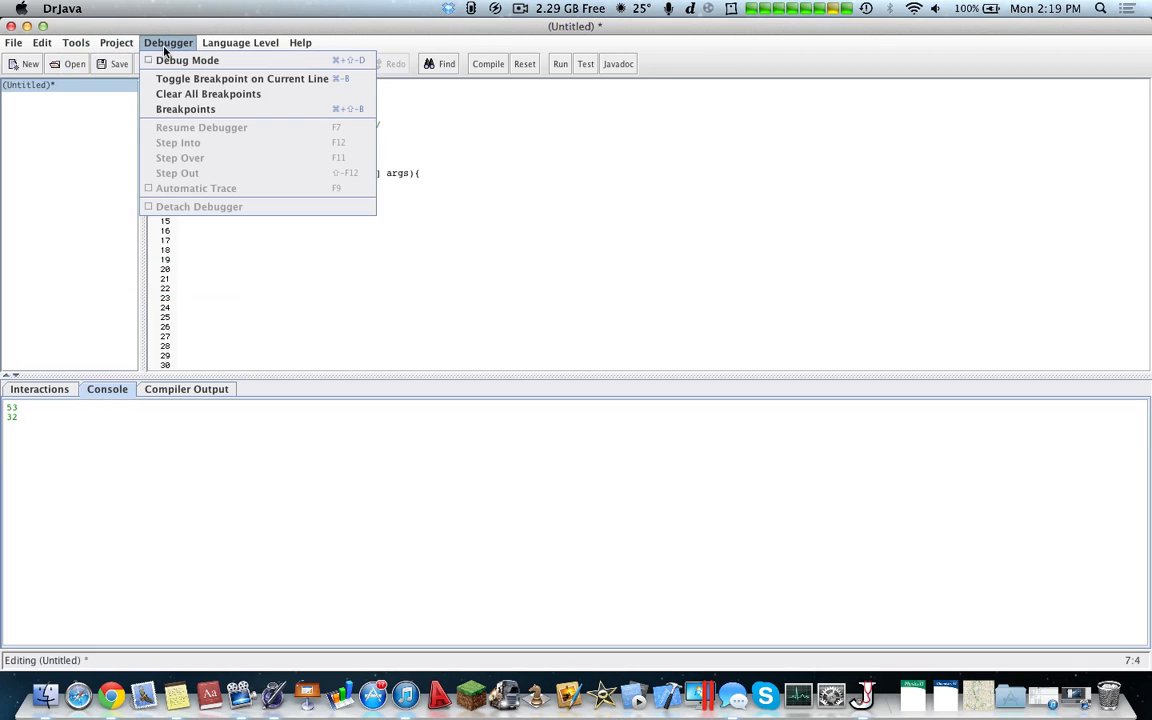
pyautogui.click(240, 42)
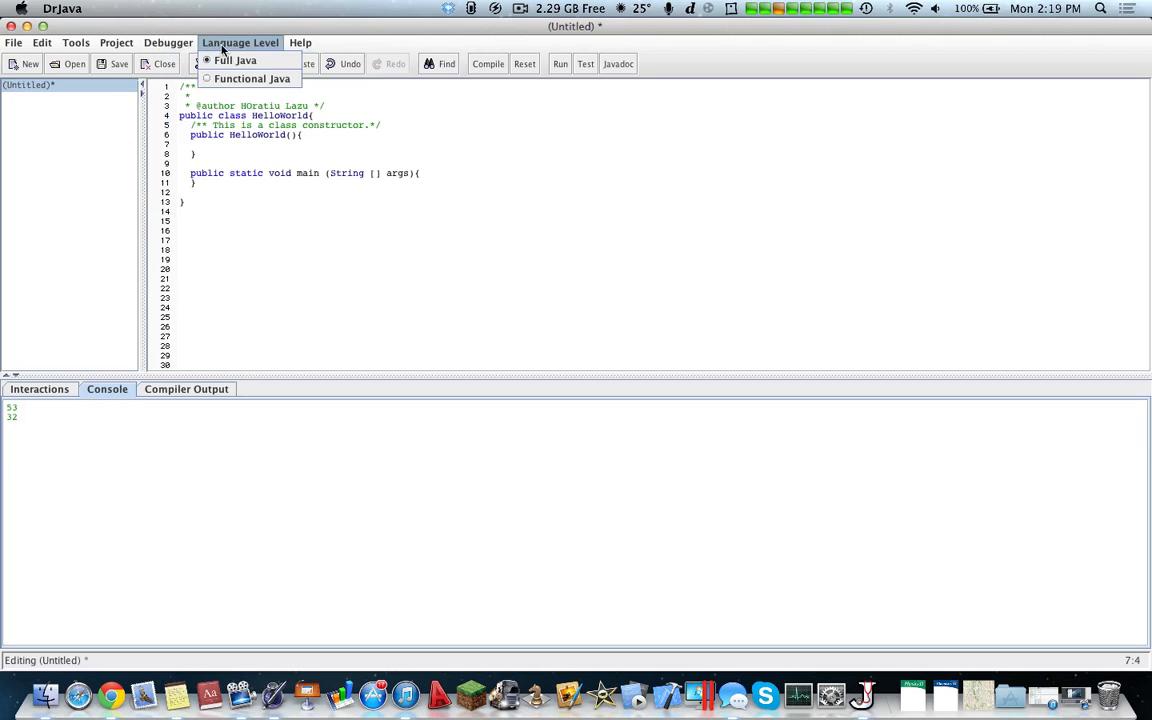
pyautogui.click(168, 42)
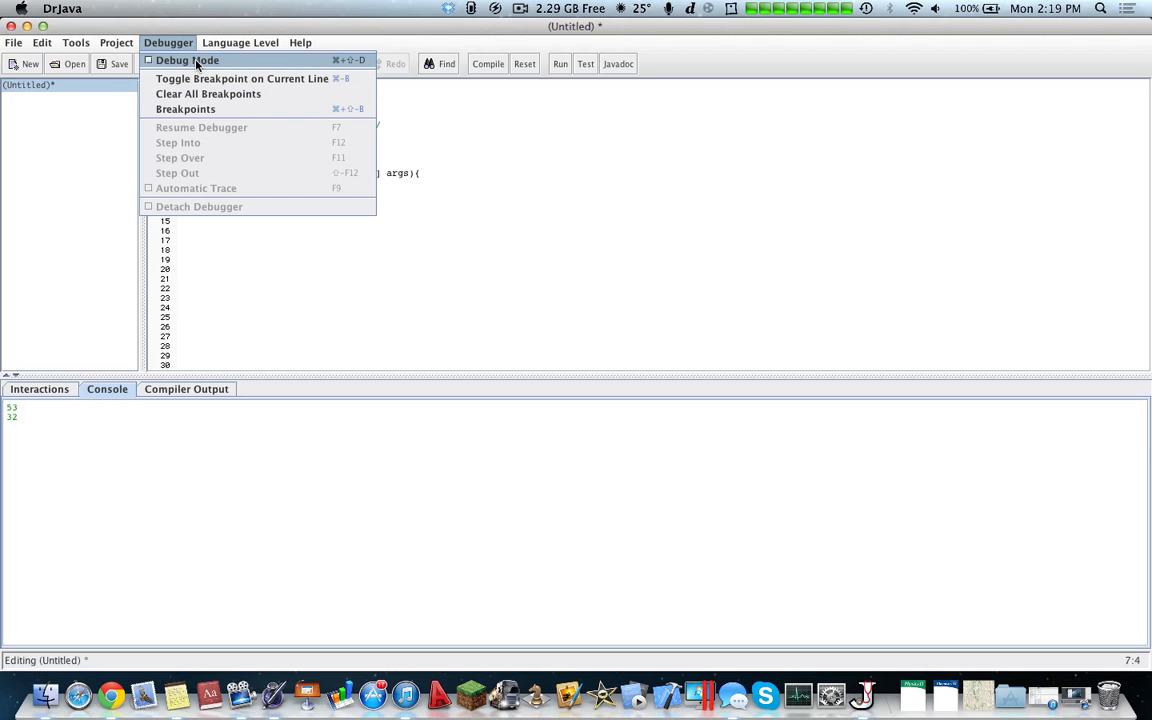
pyautogui.click(240, 42)
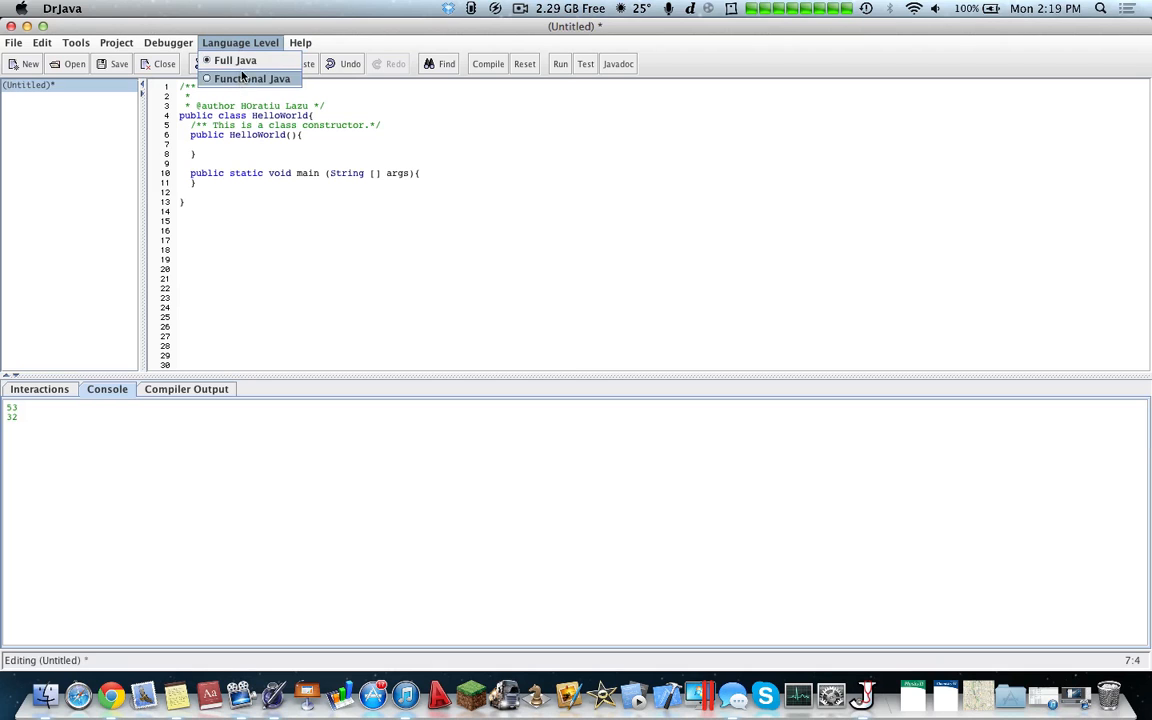
pyautogui.click(300, 42)
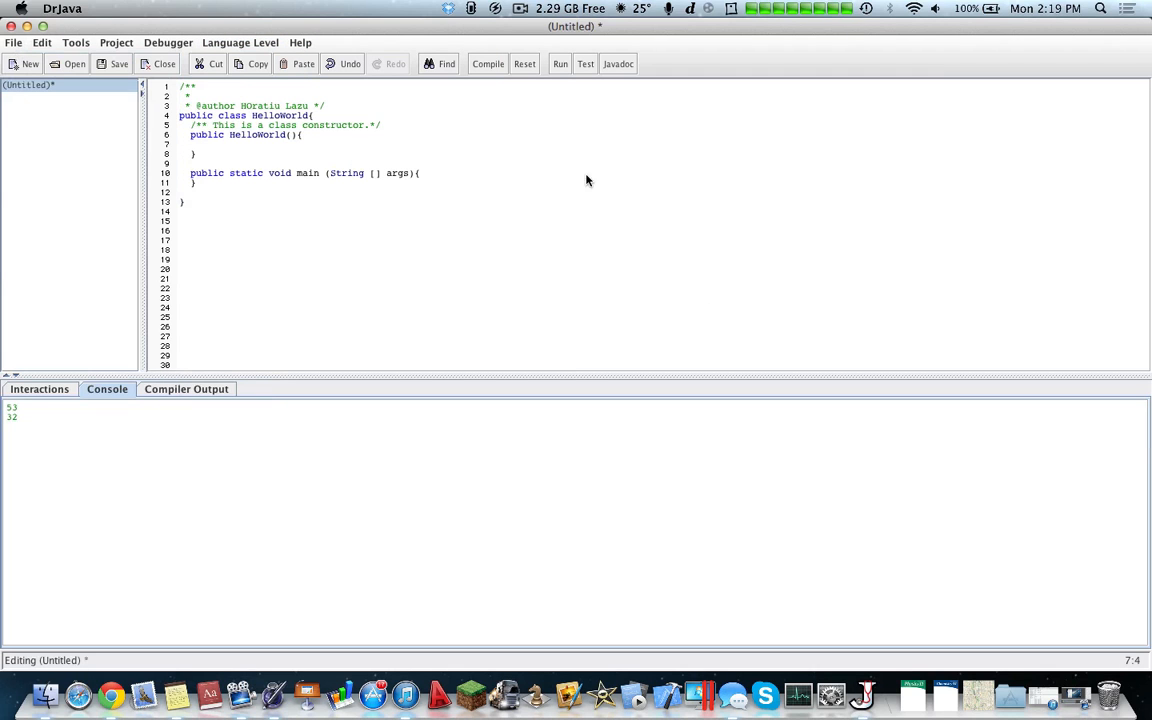
pyautogui.click(22, 8)
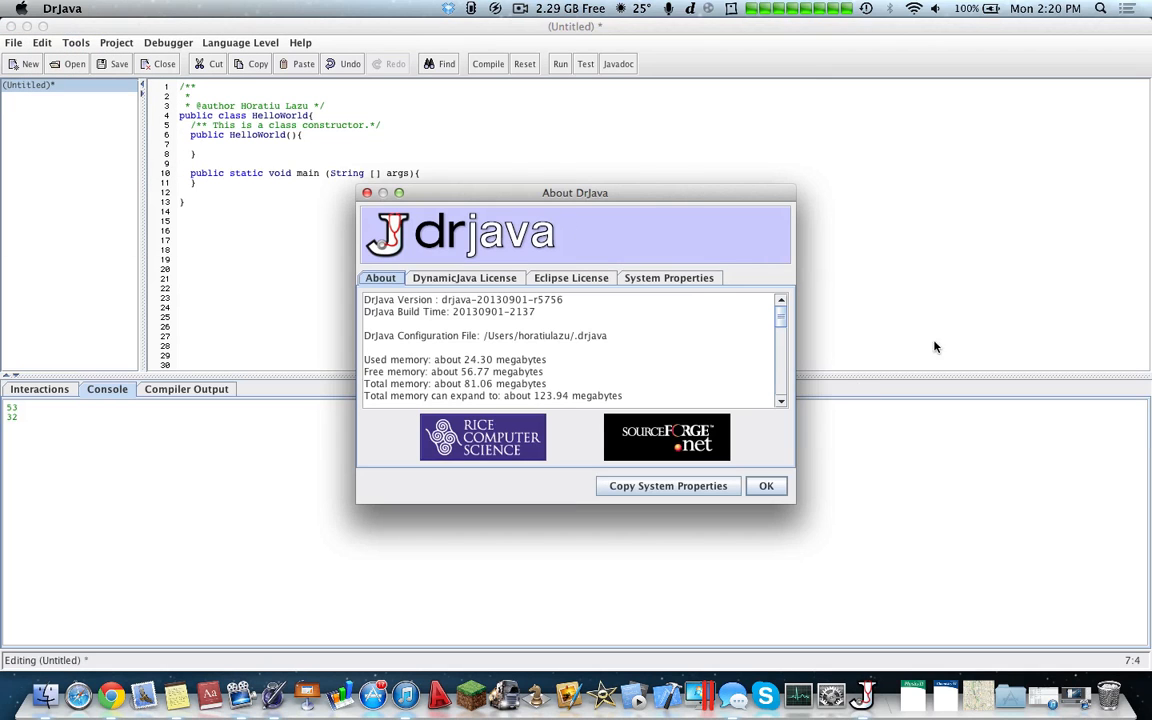
pyautogui.moveTo(490, 374)
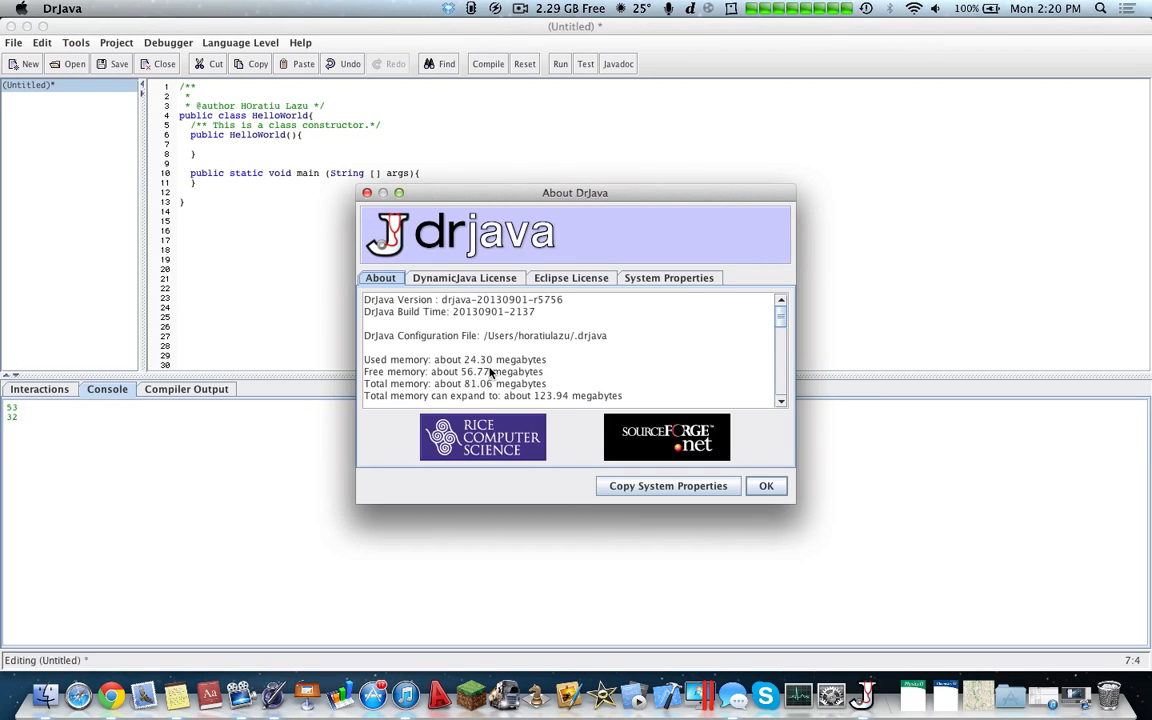
pyautogui.moveTo(564, 376)
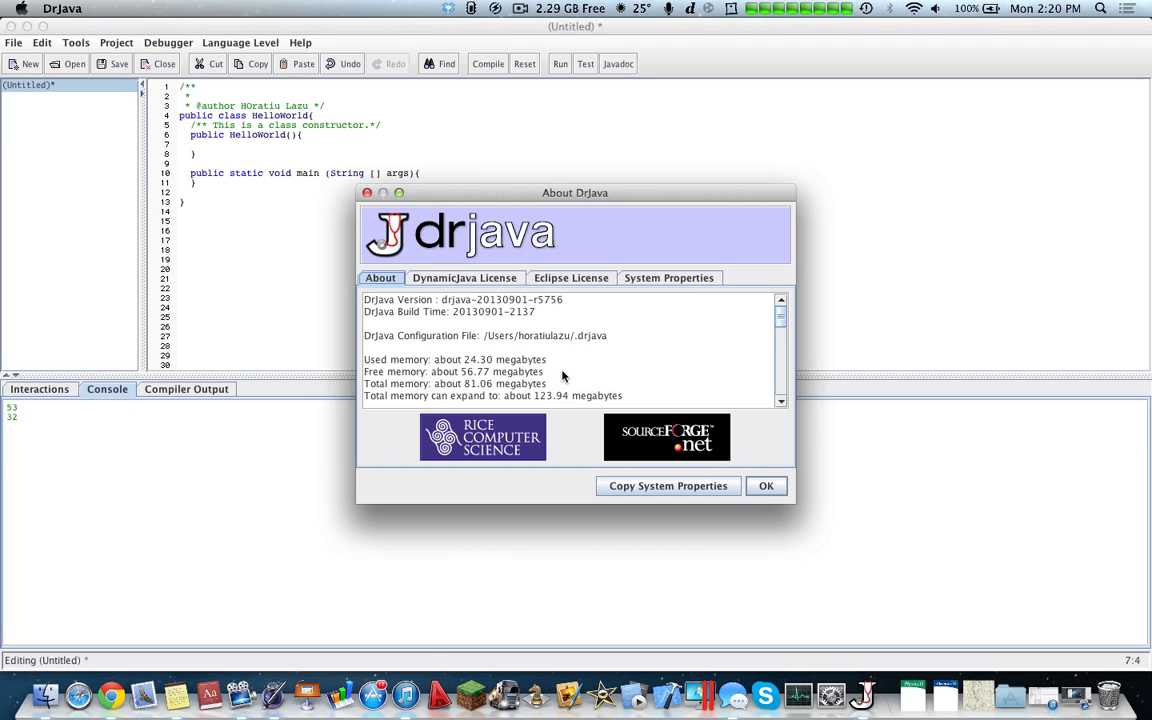
pyautogui.click(464, 278)
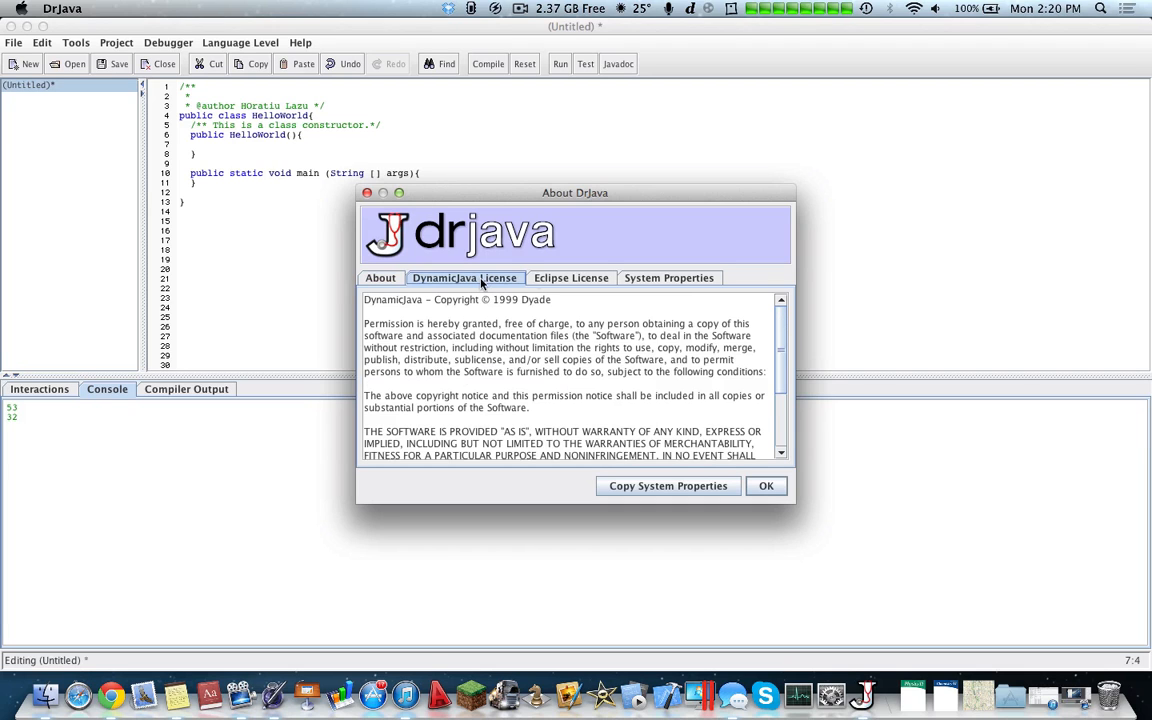
pyautogui.click(380, 276)
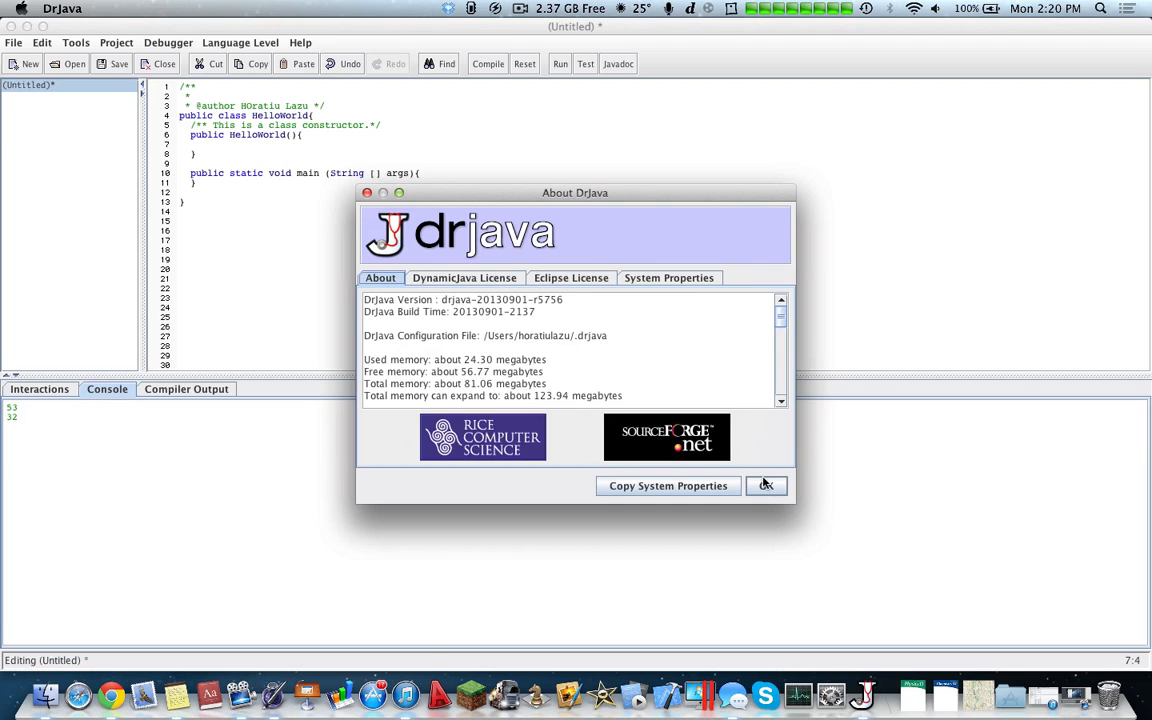
pyautogui.click(768, 486)
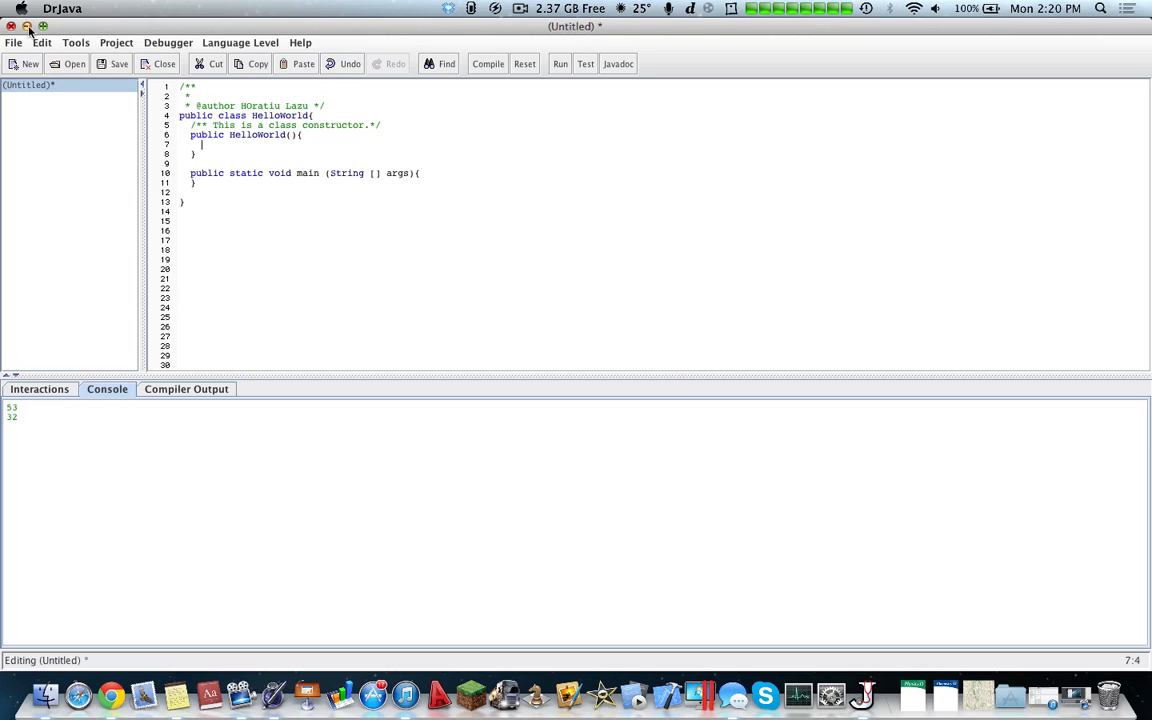